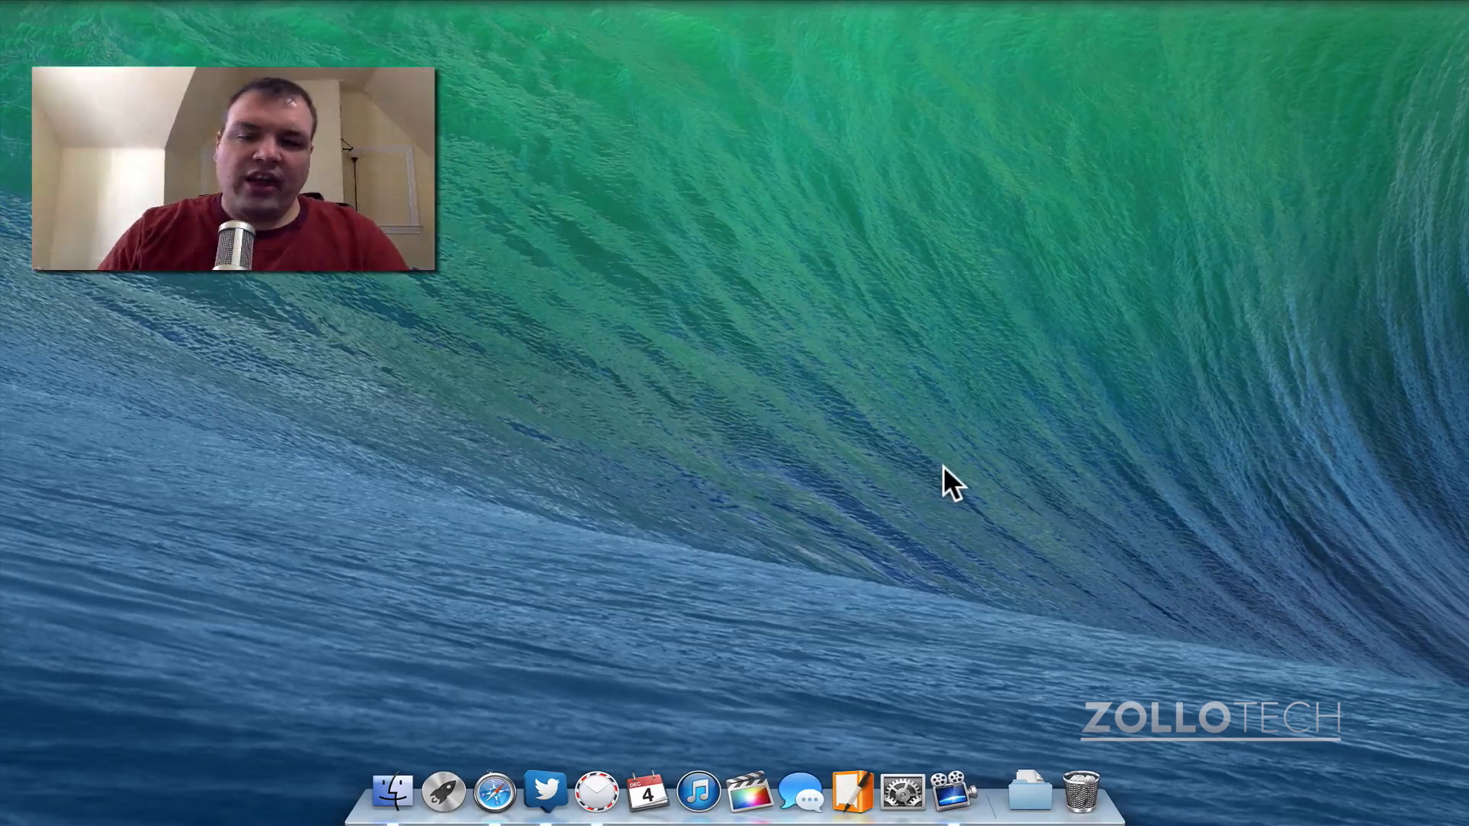
mouse_move(422, 777)
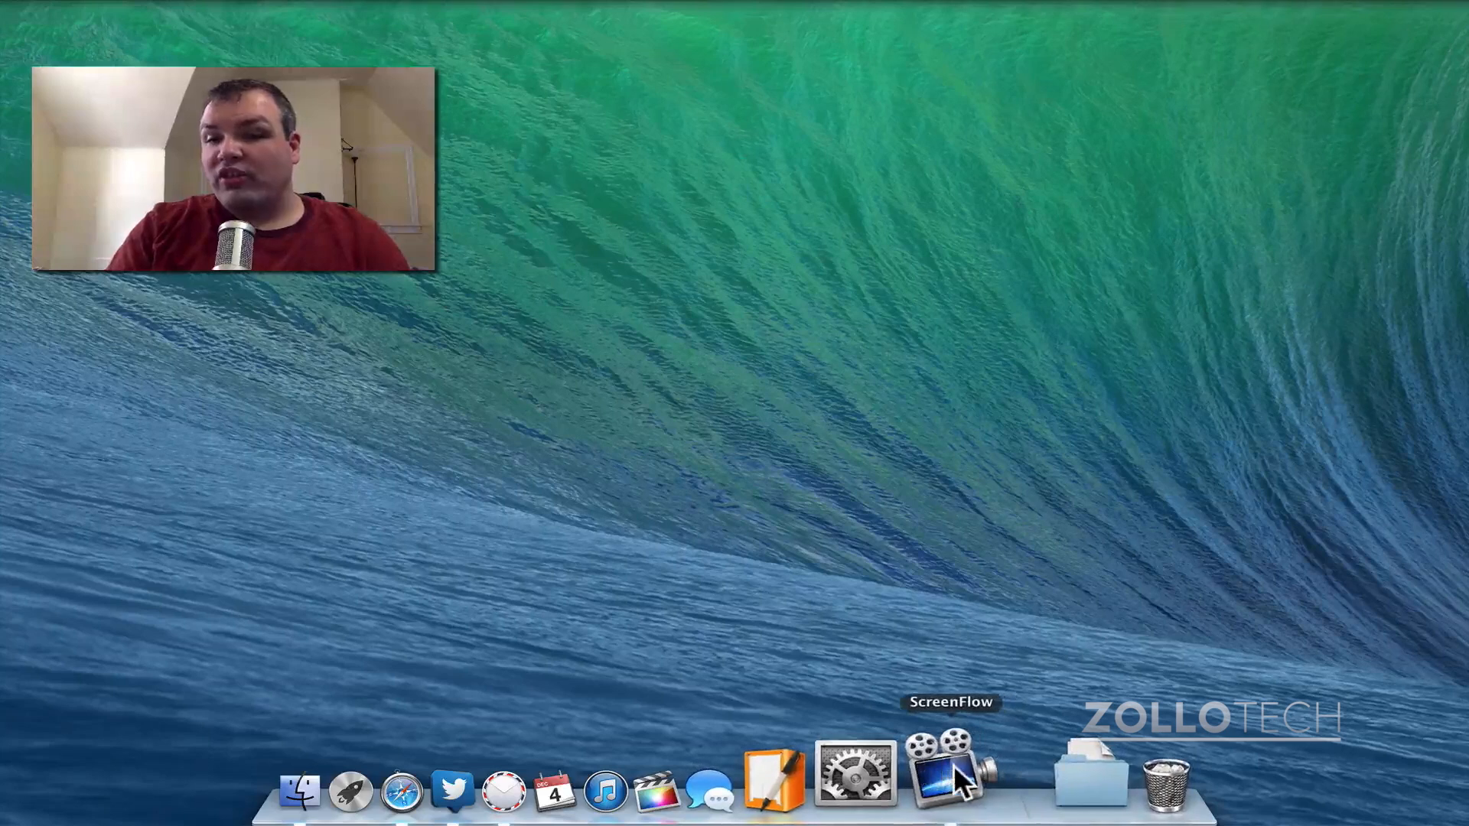
mouse_move(989, 608)
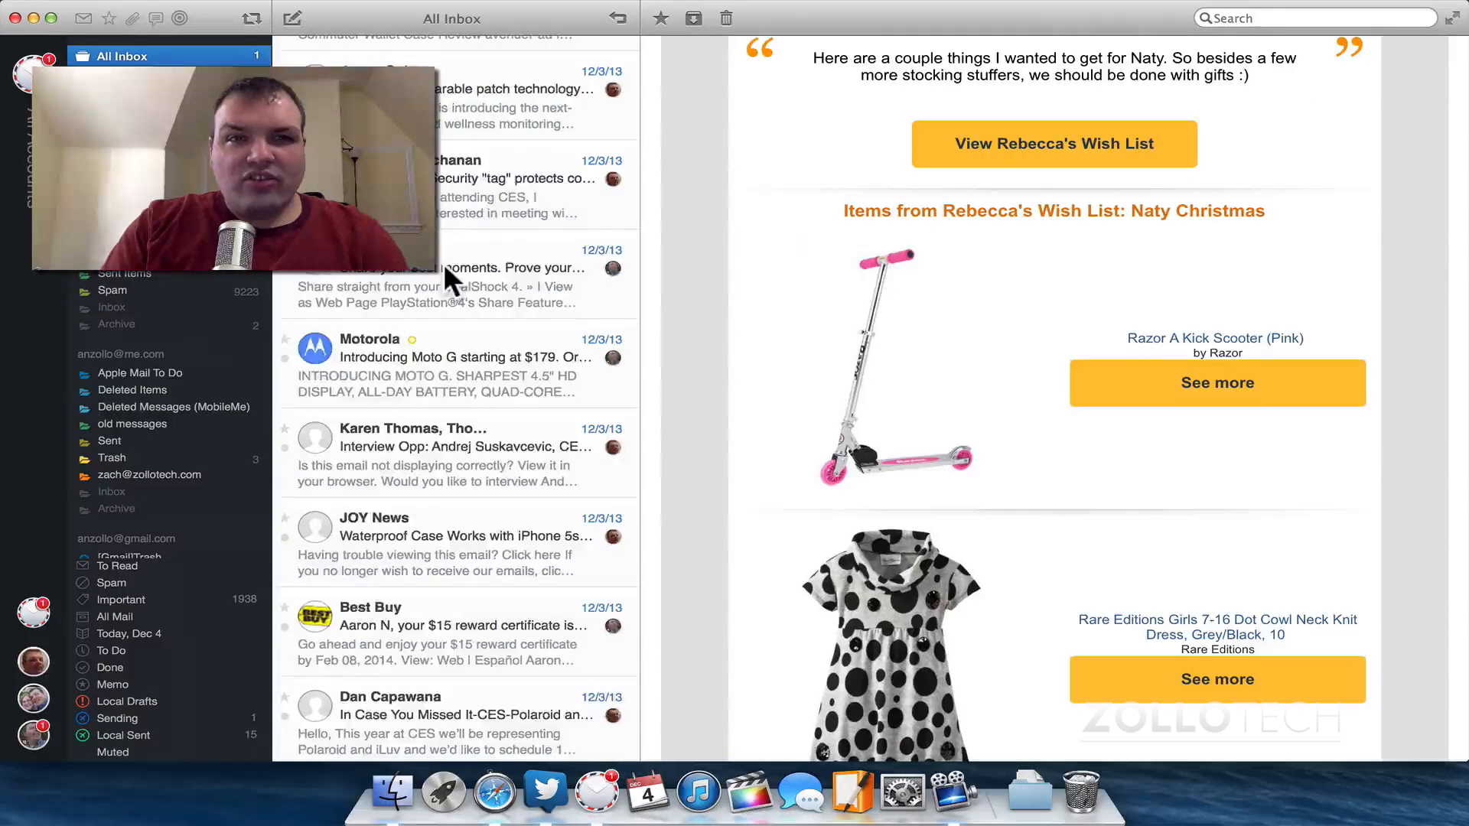
Launch Napkin from the Dock and start a new blank napkin document
scroll("down", 3)
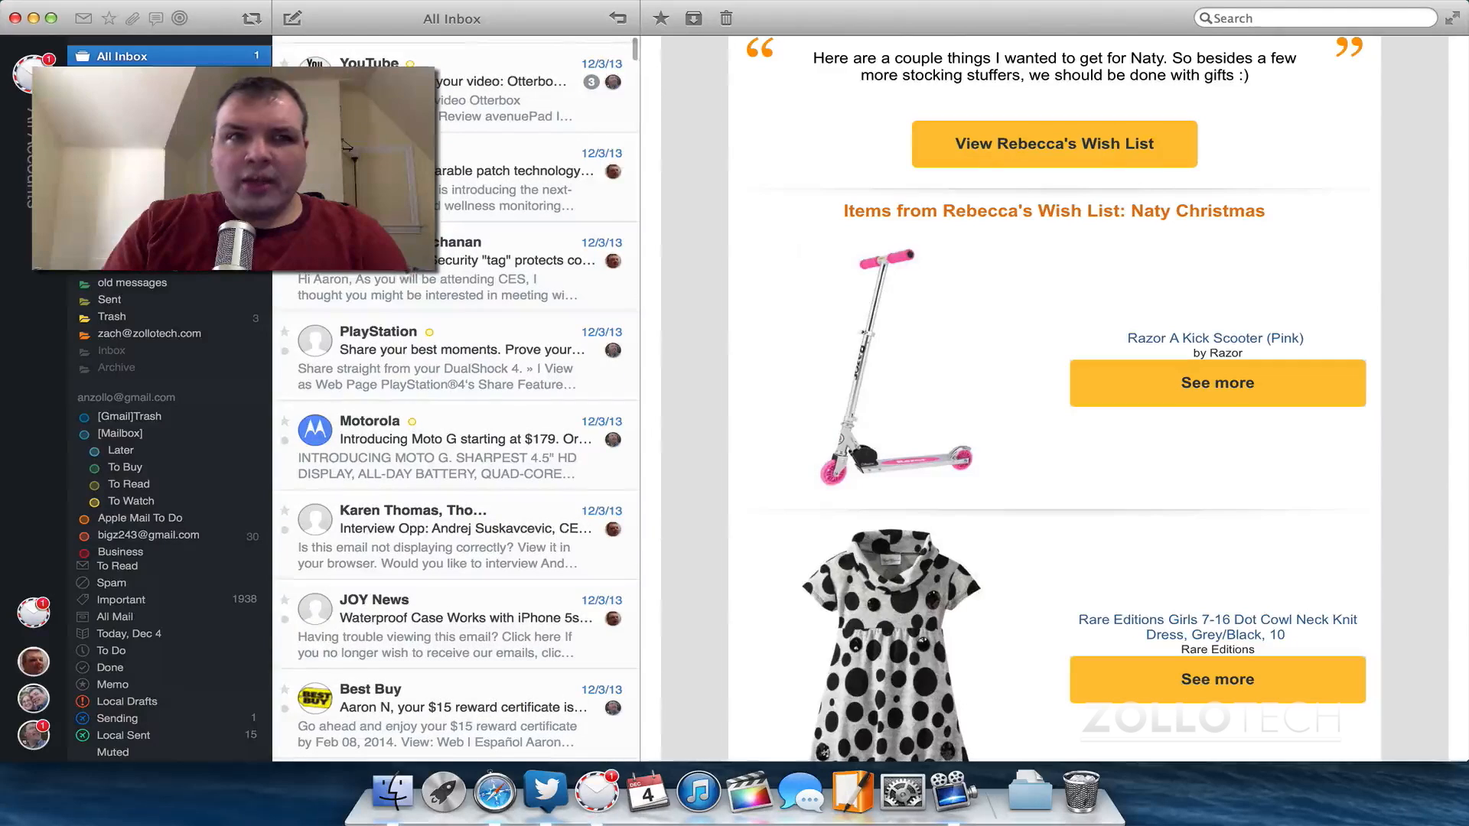
mouse_move(469, 198)
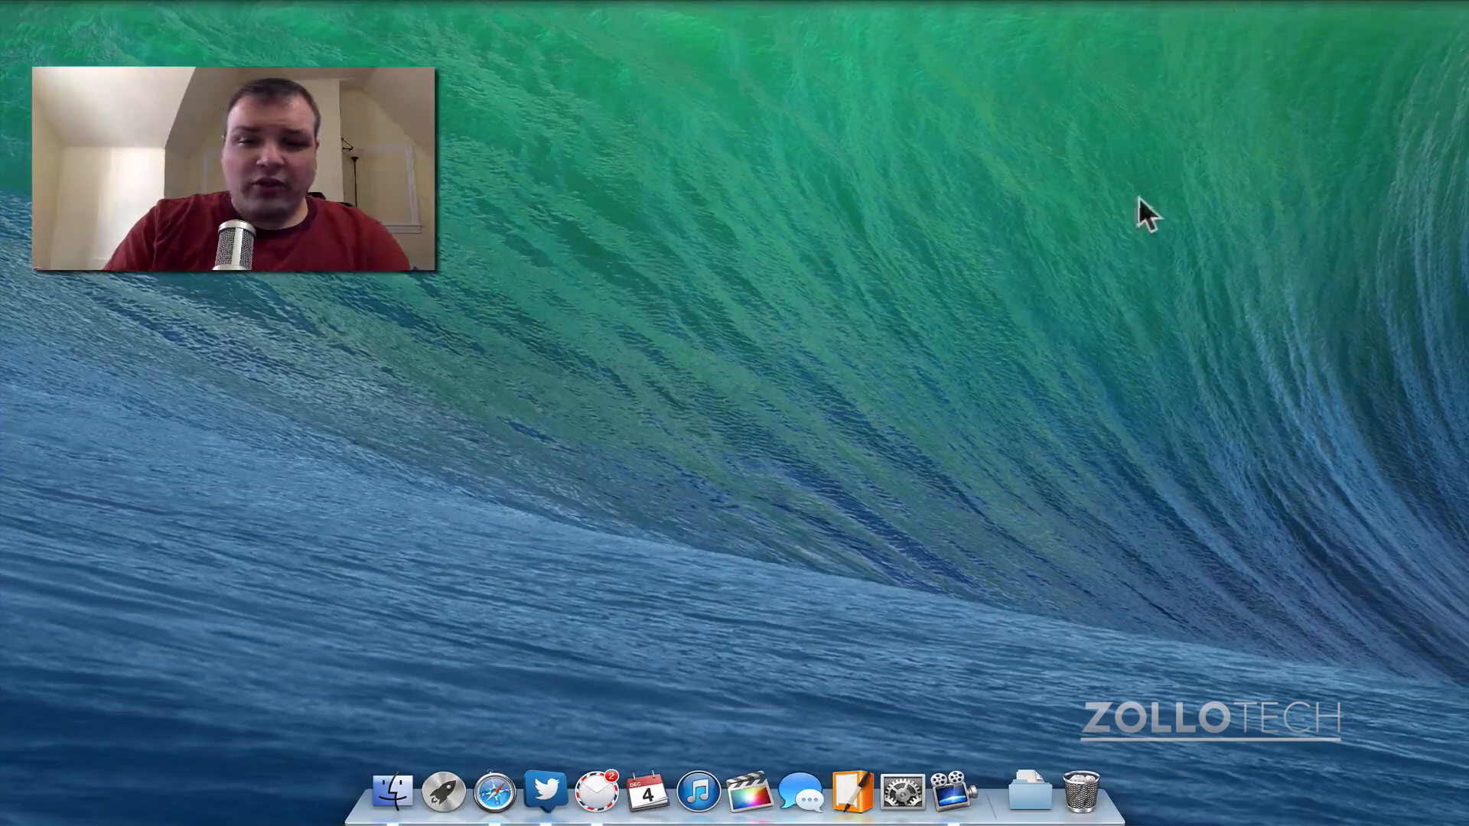
mouse_move(650, 782)
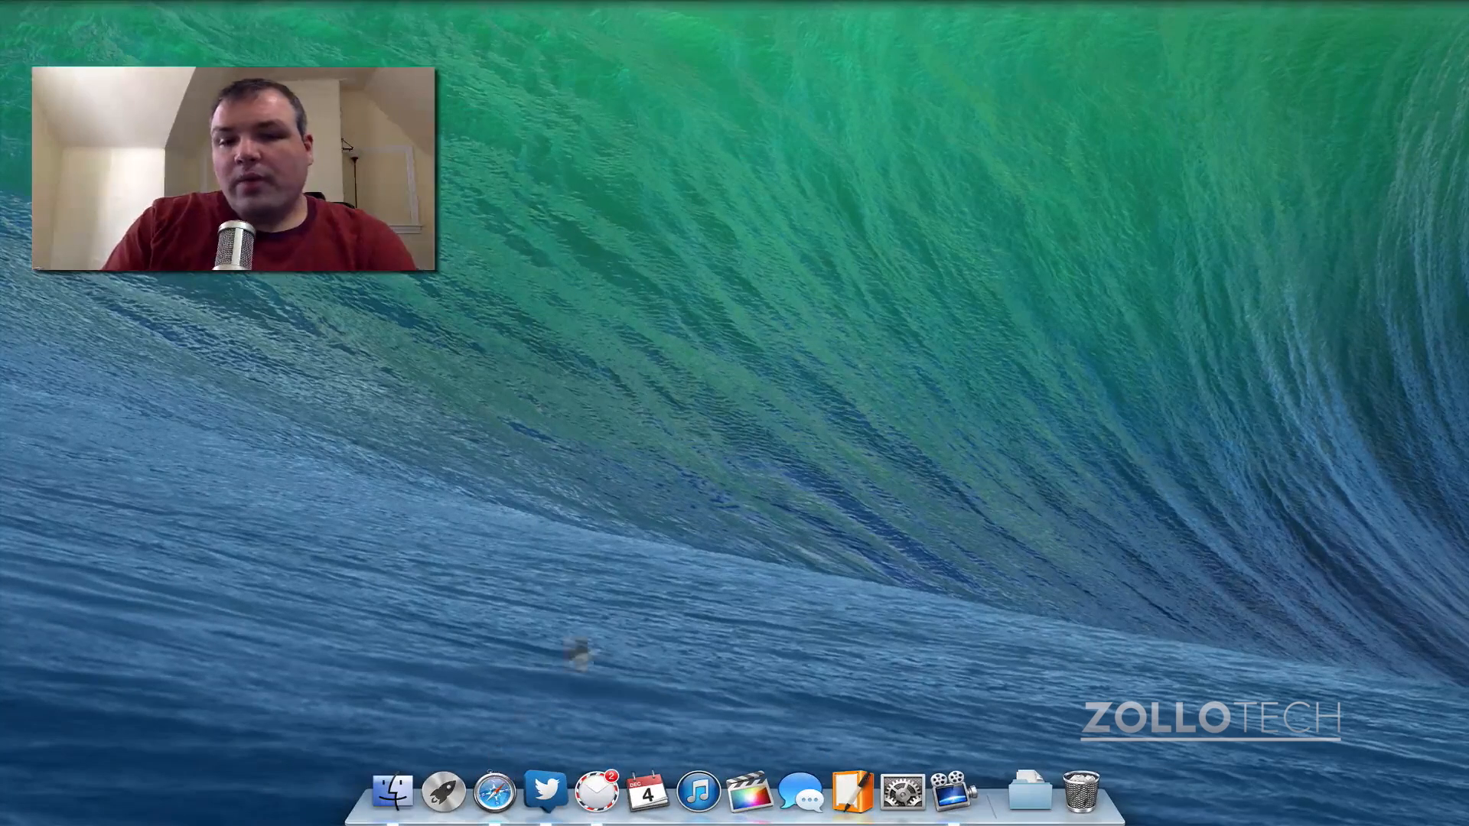
mouse_move(709, 778)
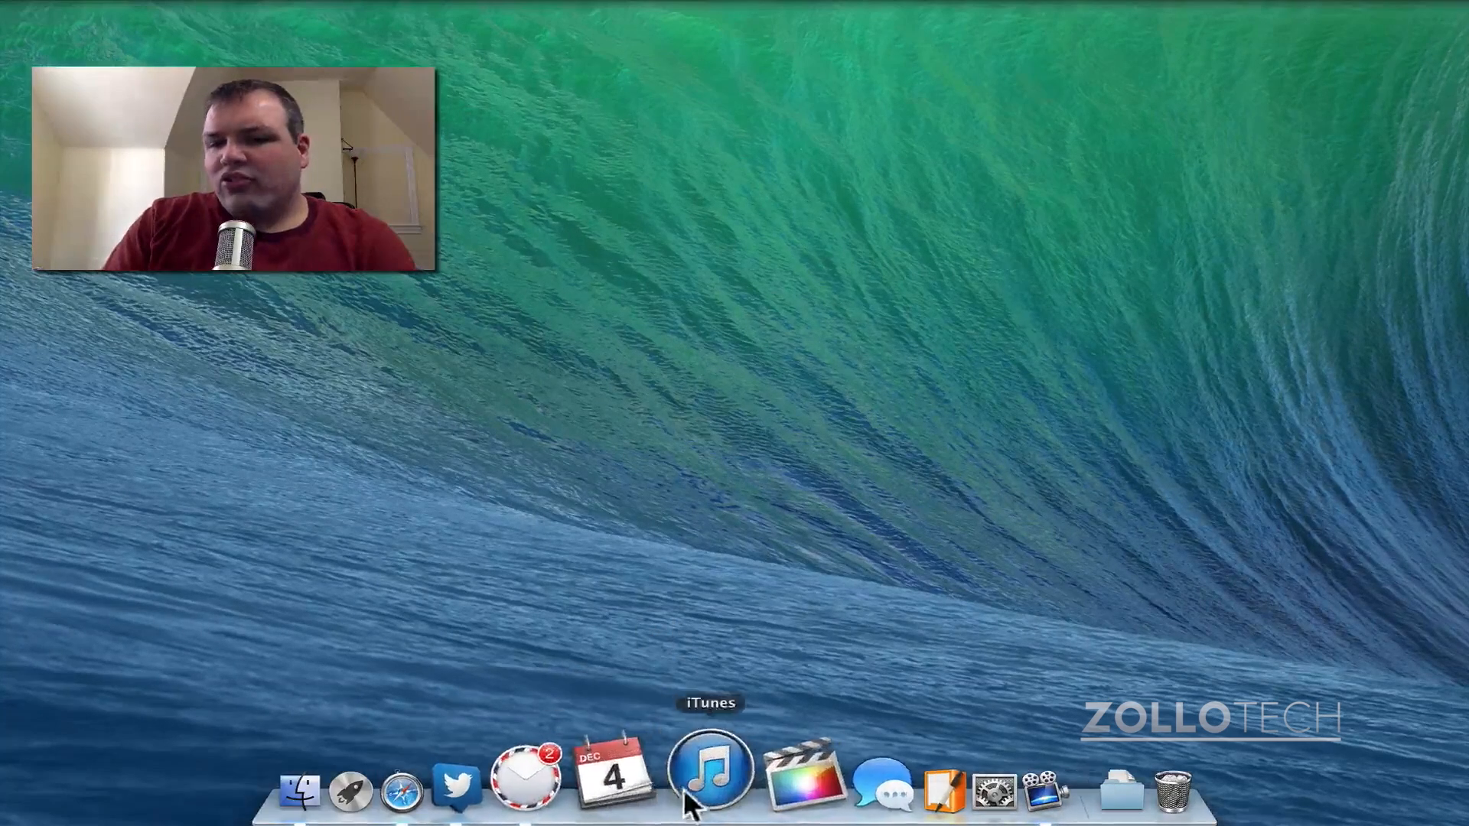
mouse_move(795, 731)
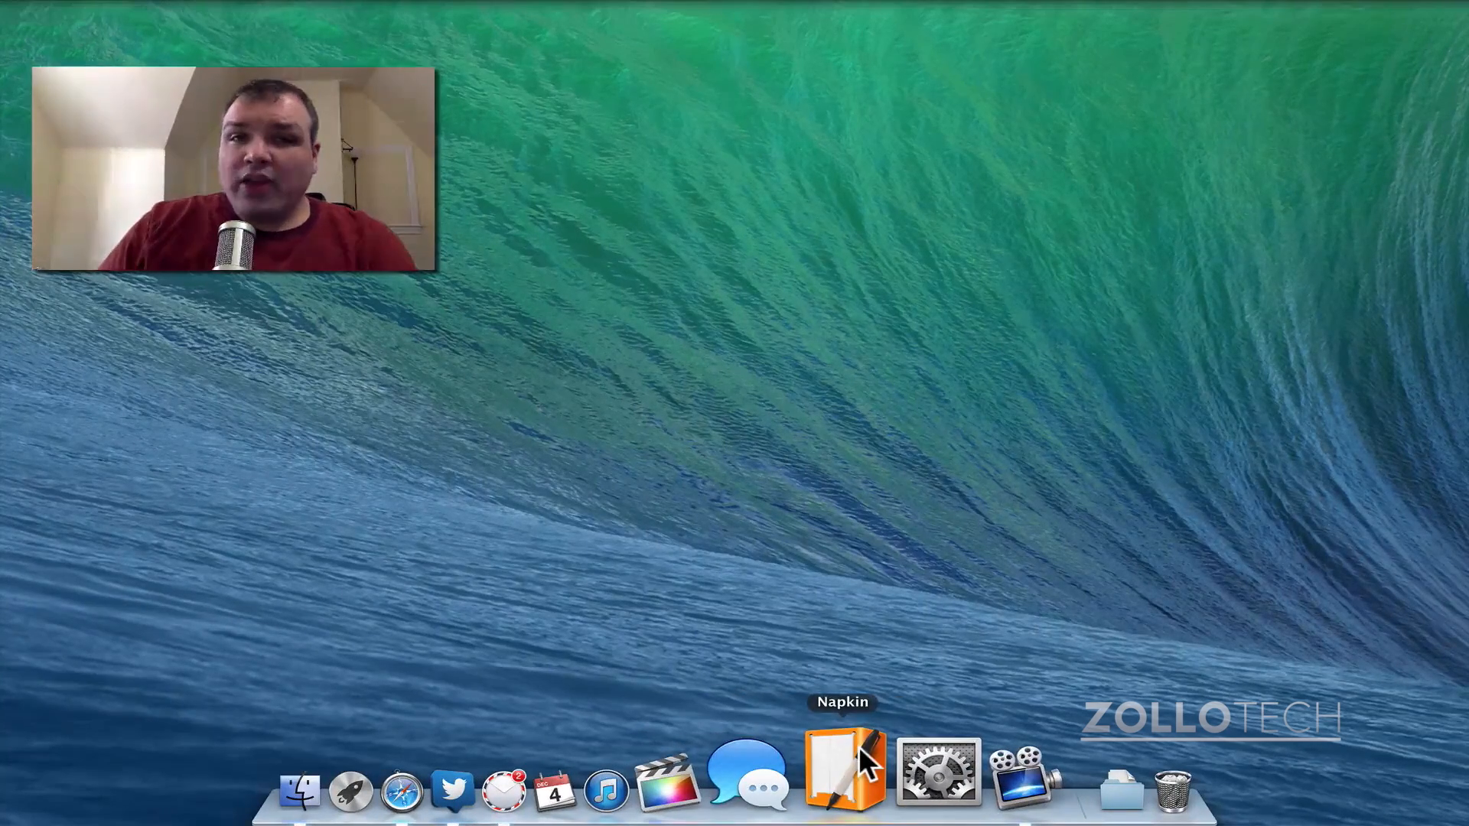
left_click(842, 773)
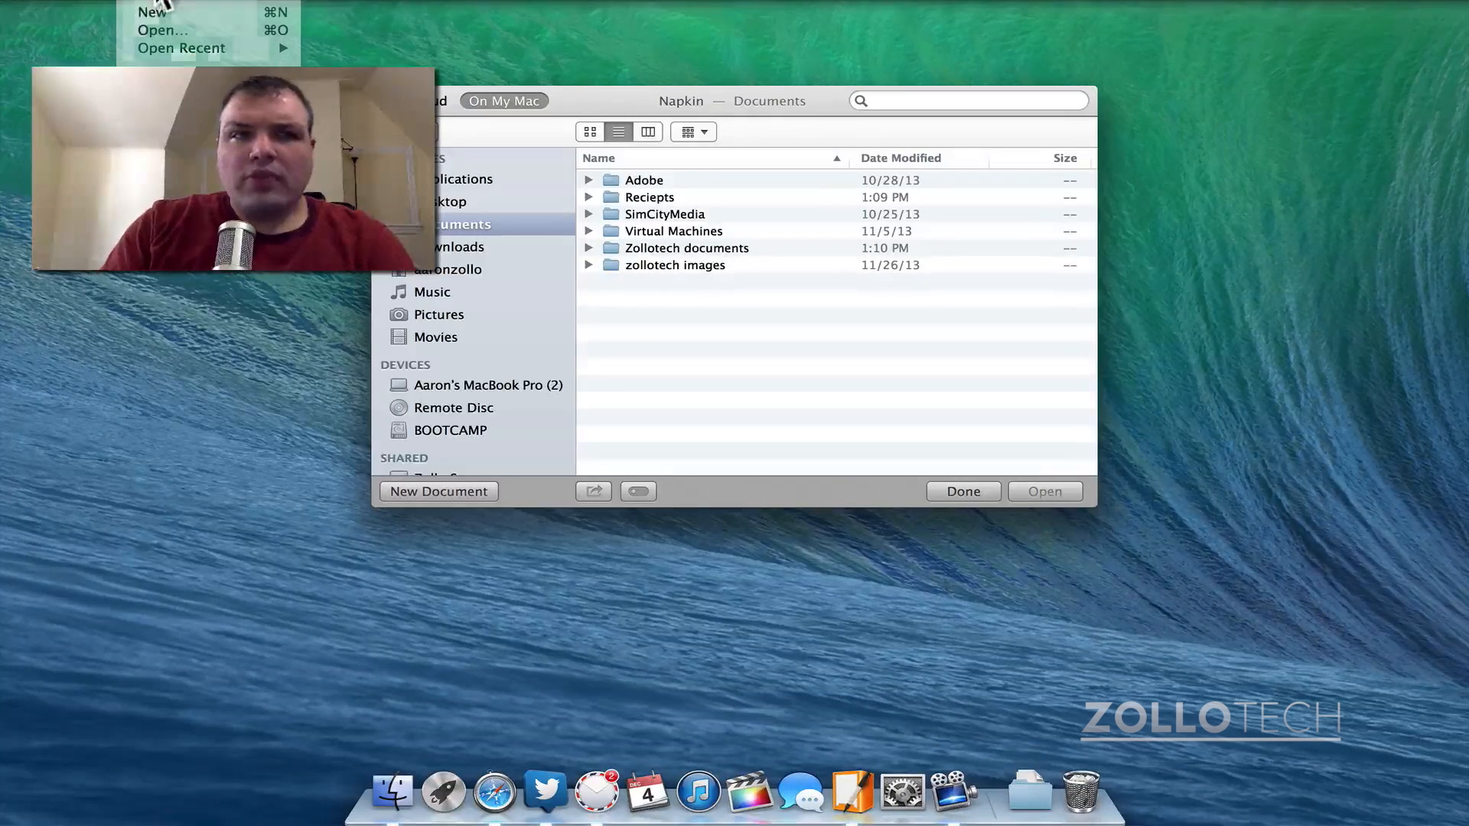
left_click(963, 491)
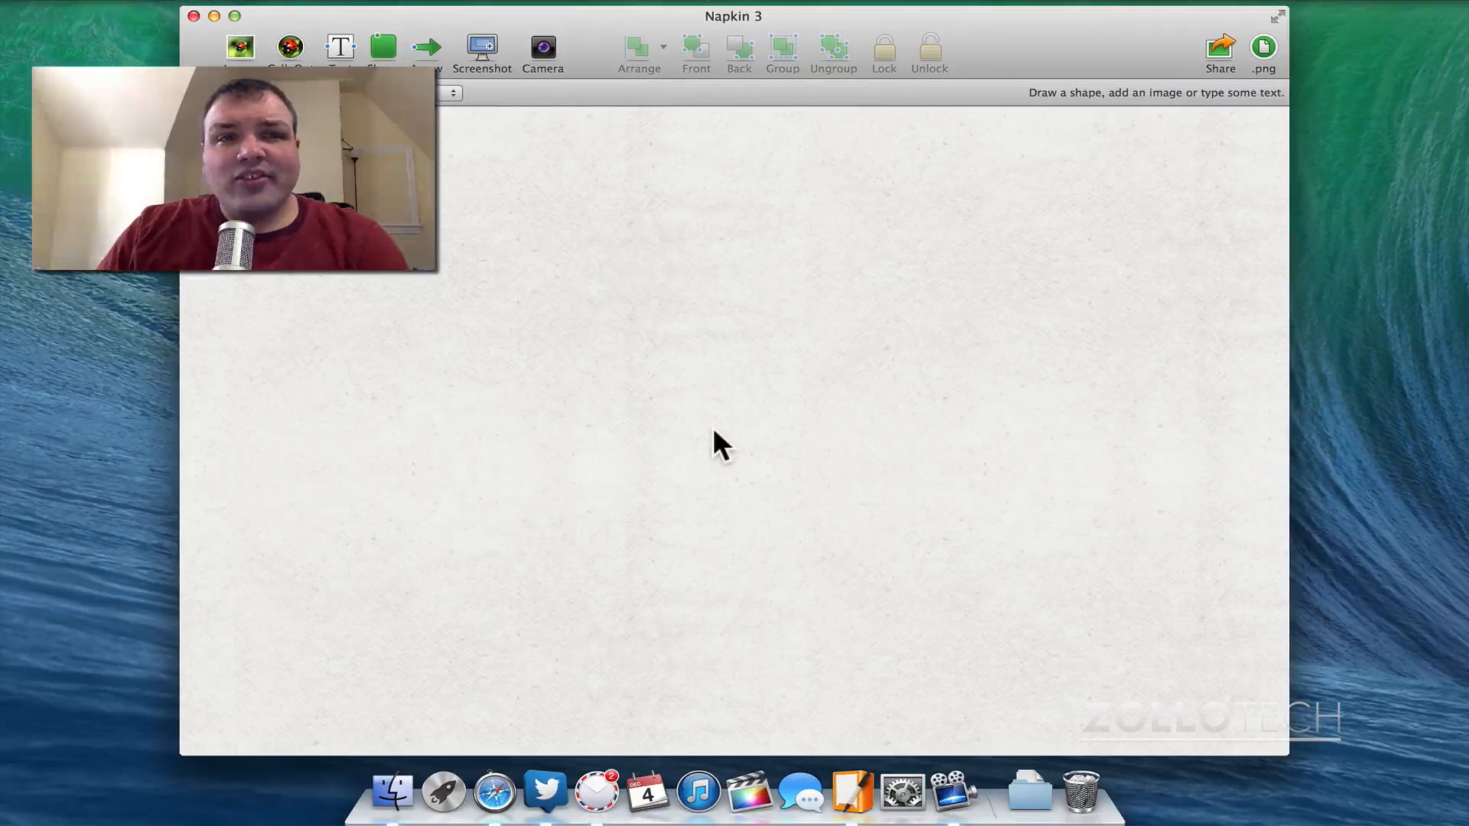
mouse_move(808, 345)
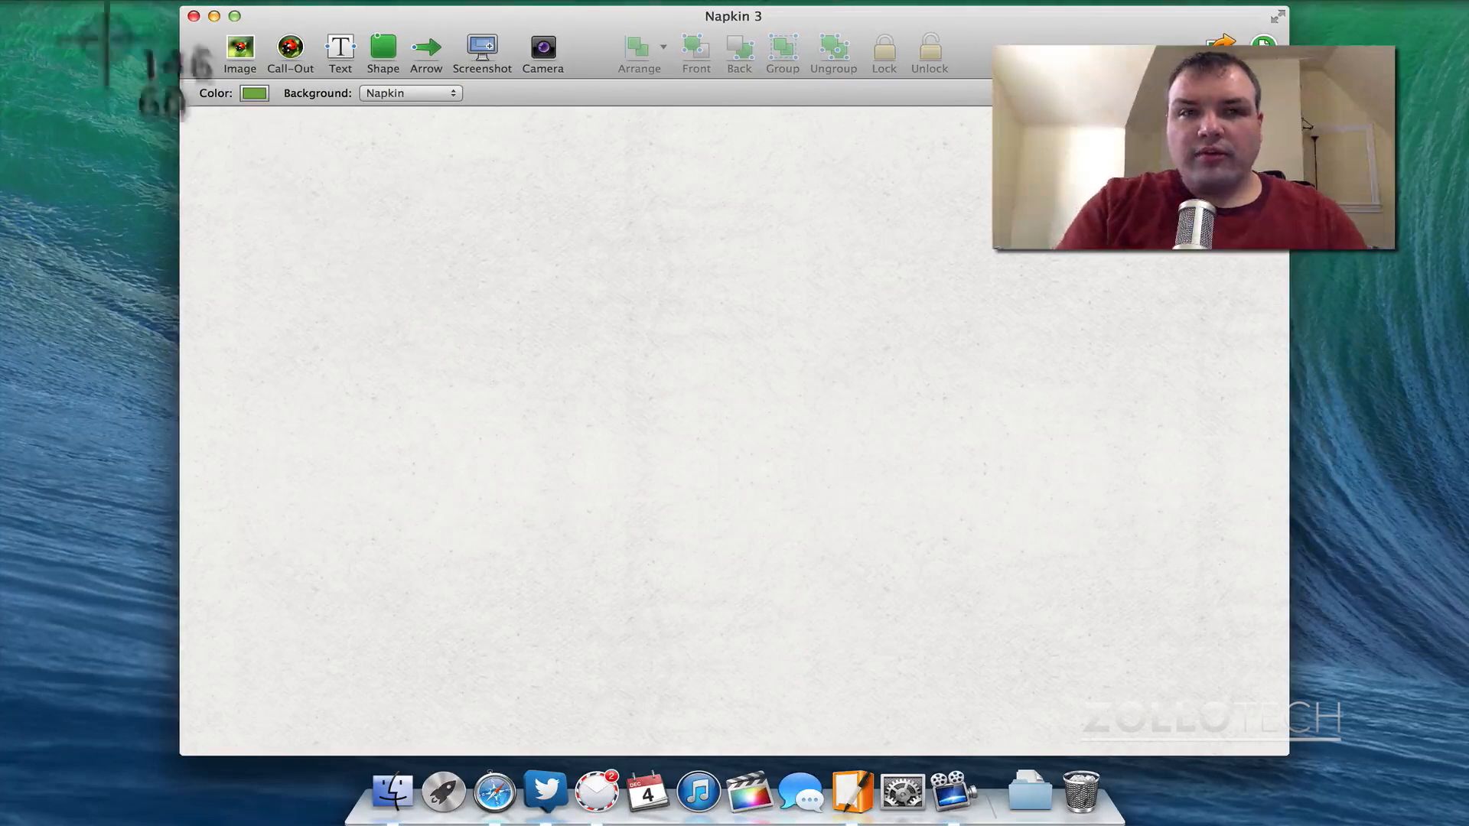
mouse_move(661, 319)
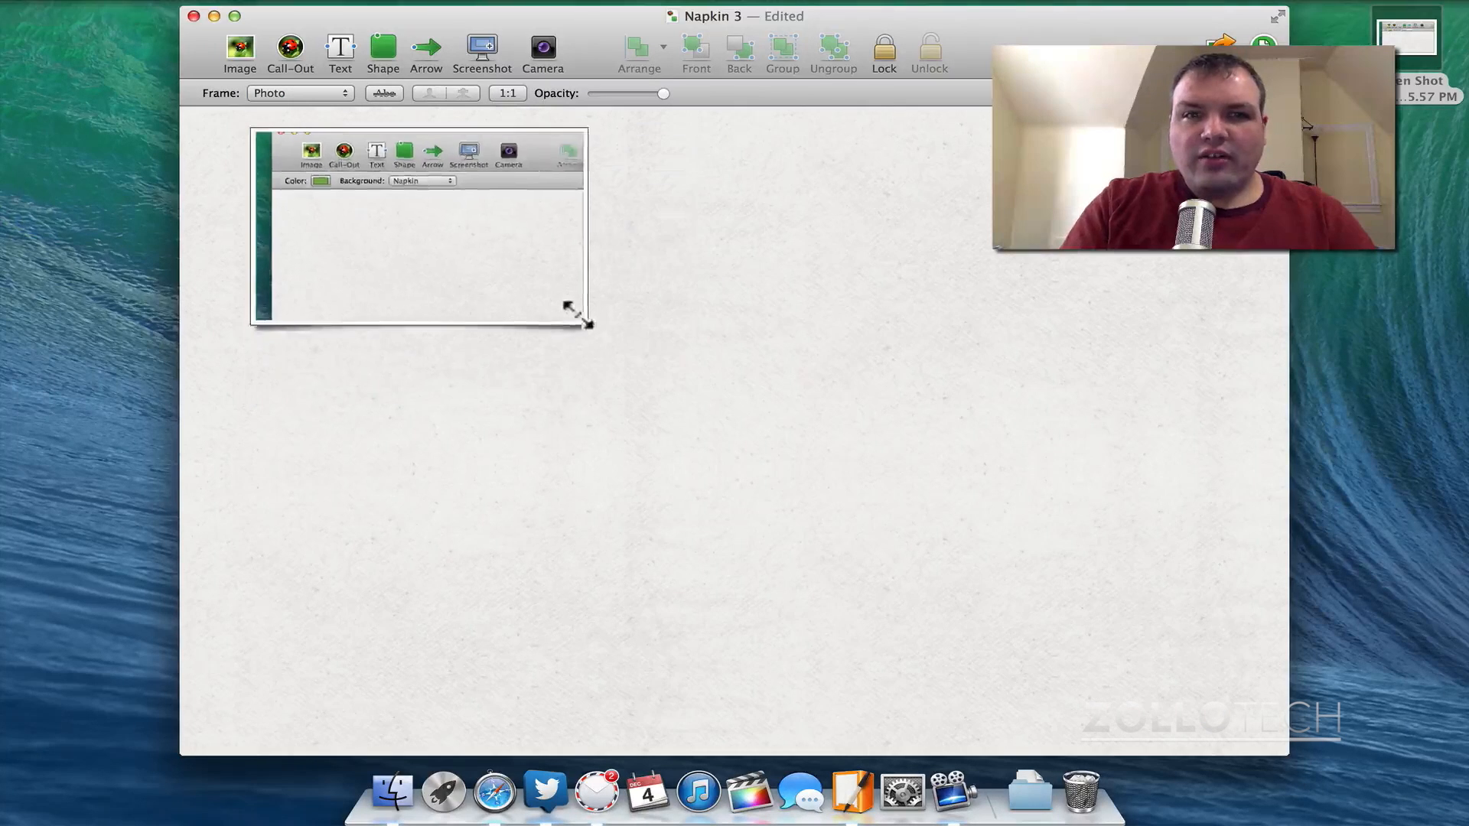
Enlarge the screenshot, position the magnified call-out lower, then discard Napkin 3 without saving
left_click_drag(581, 318, 710, 393)
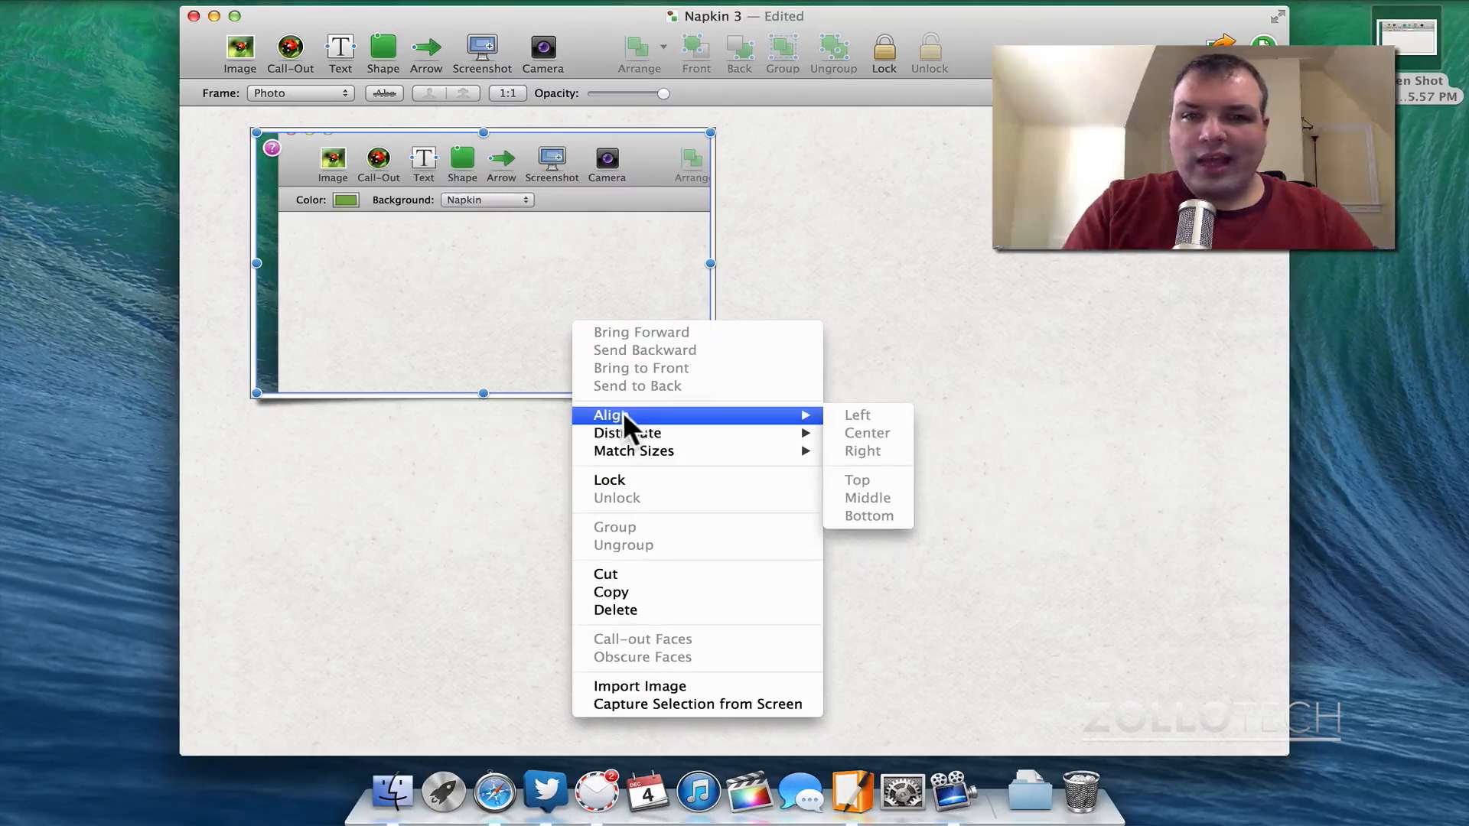
left_click(547, 358)
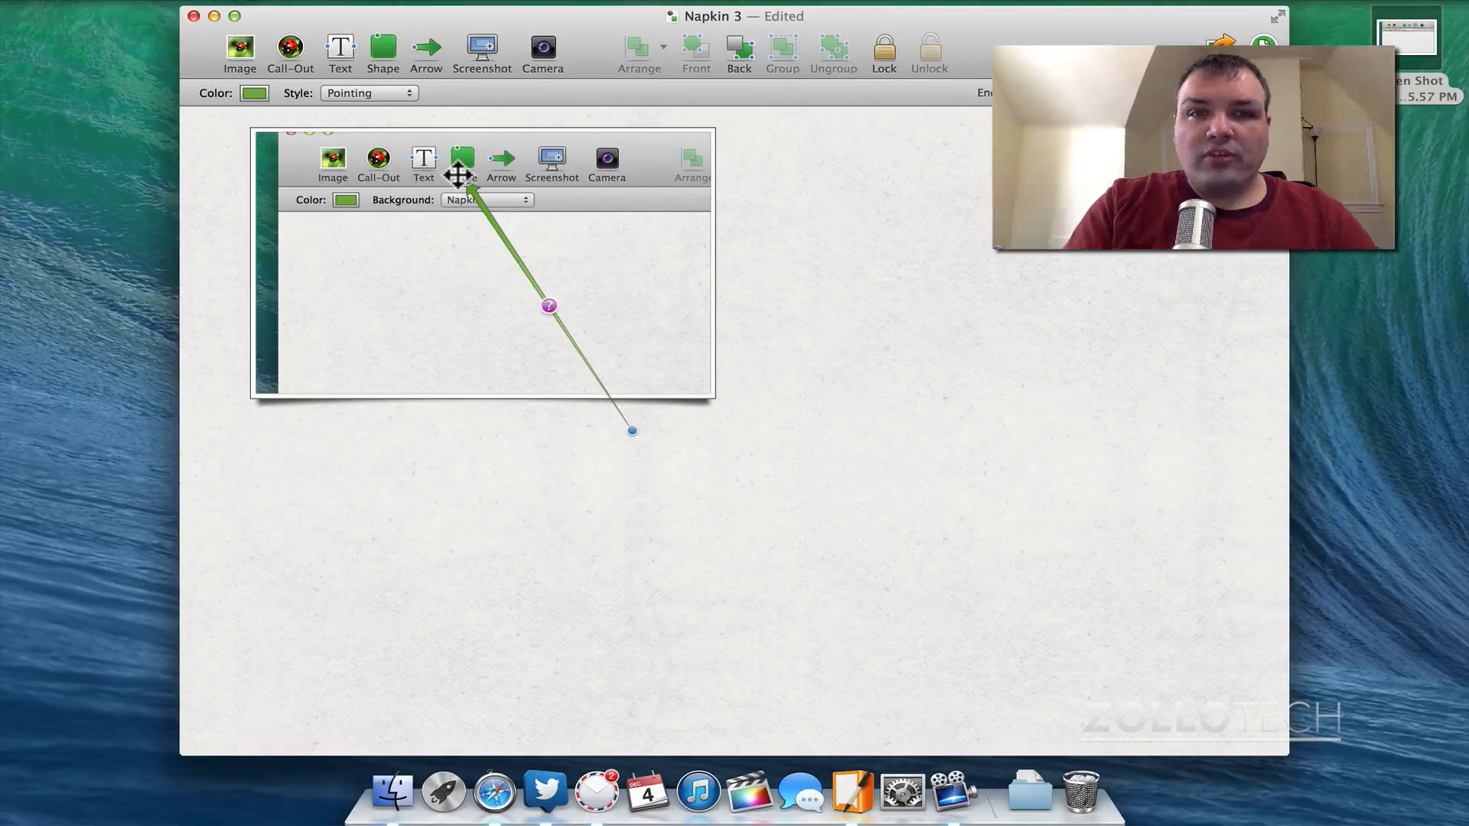
mouse_move(808, 260)
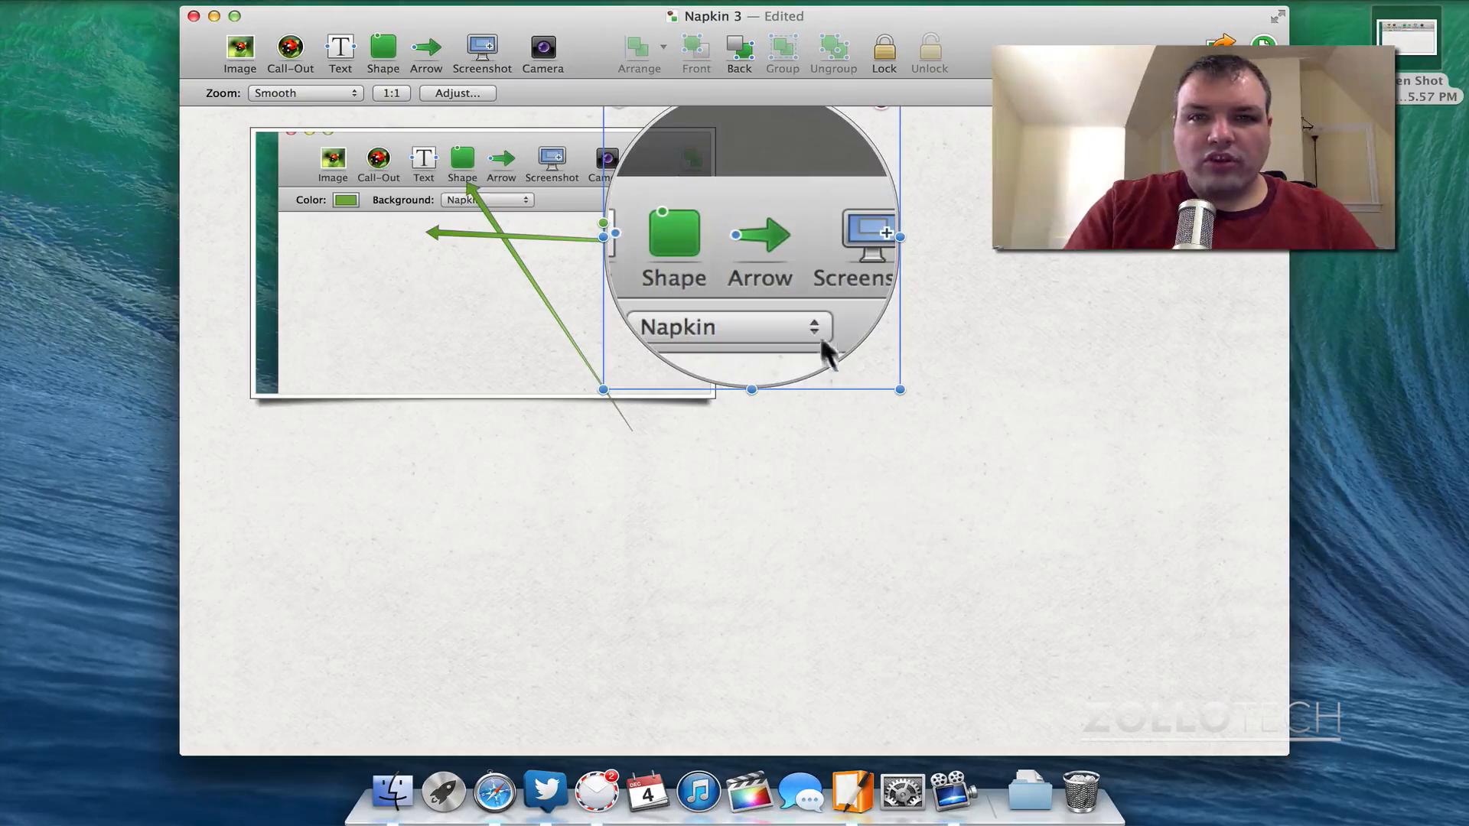
left_click_drag(749, 244, 882, 441)
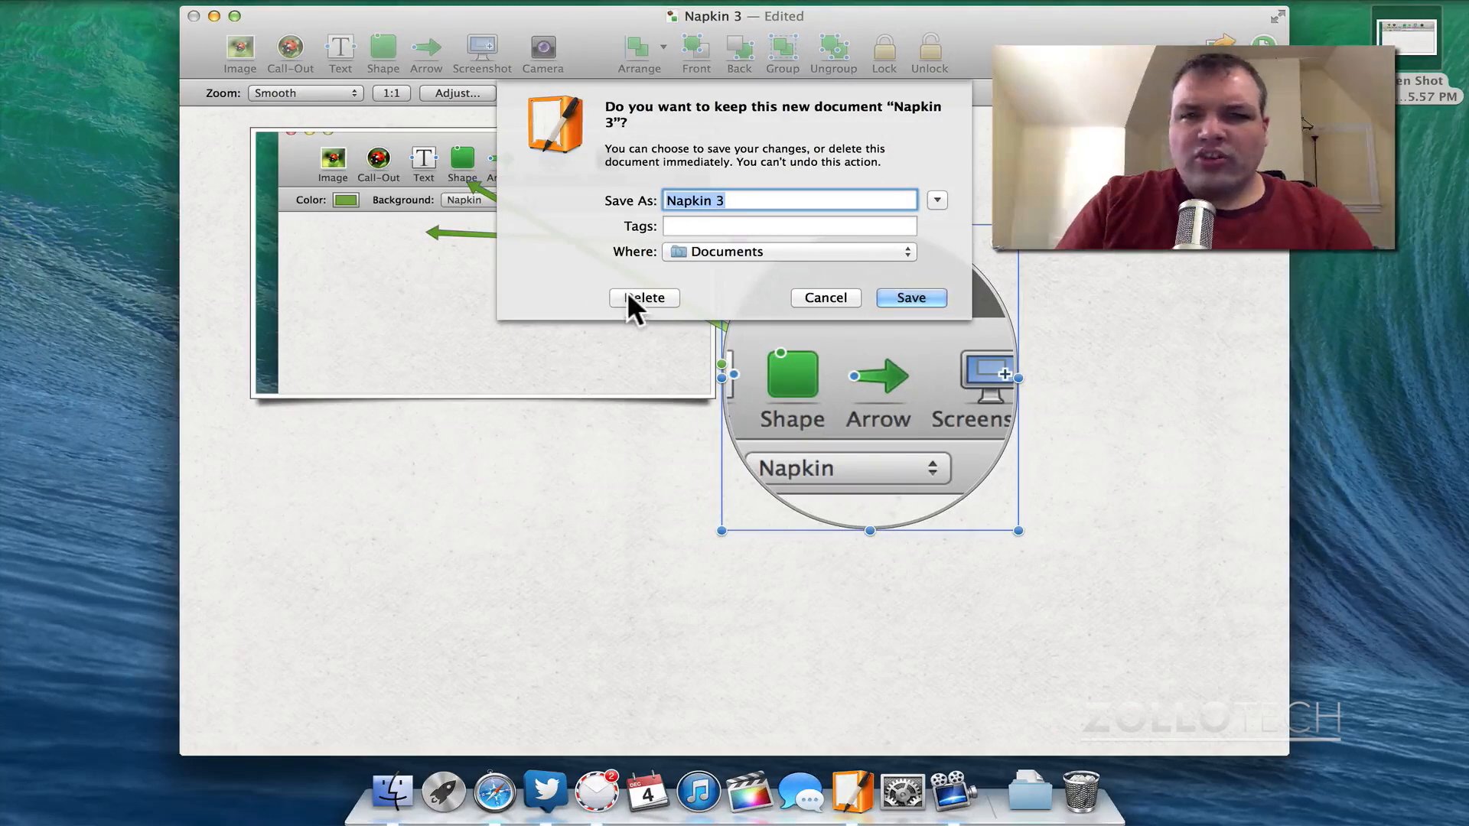
left_click(644, 296)
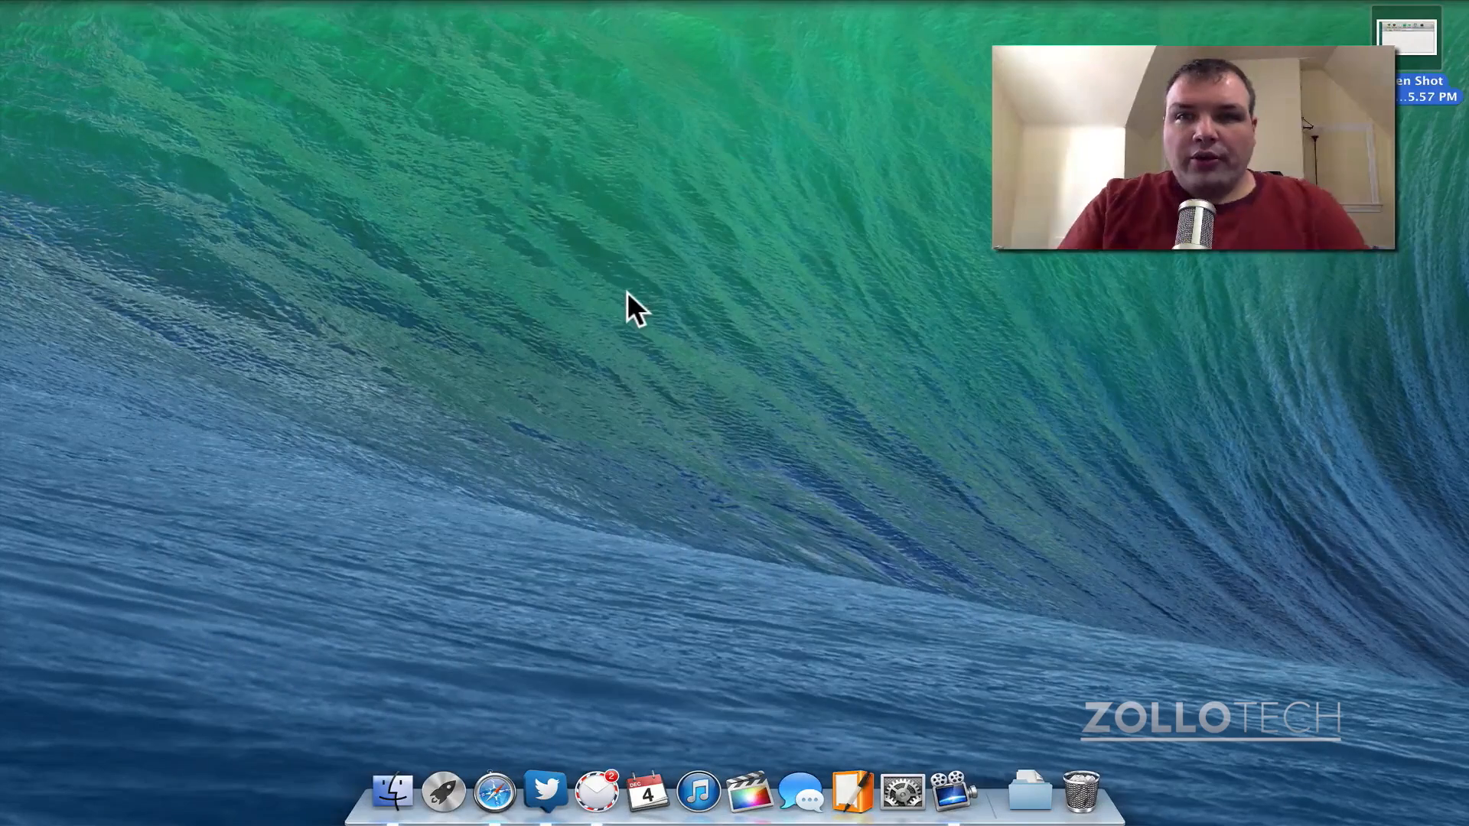
mouse_move(443, 782)
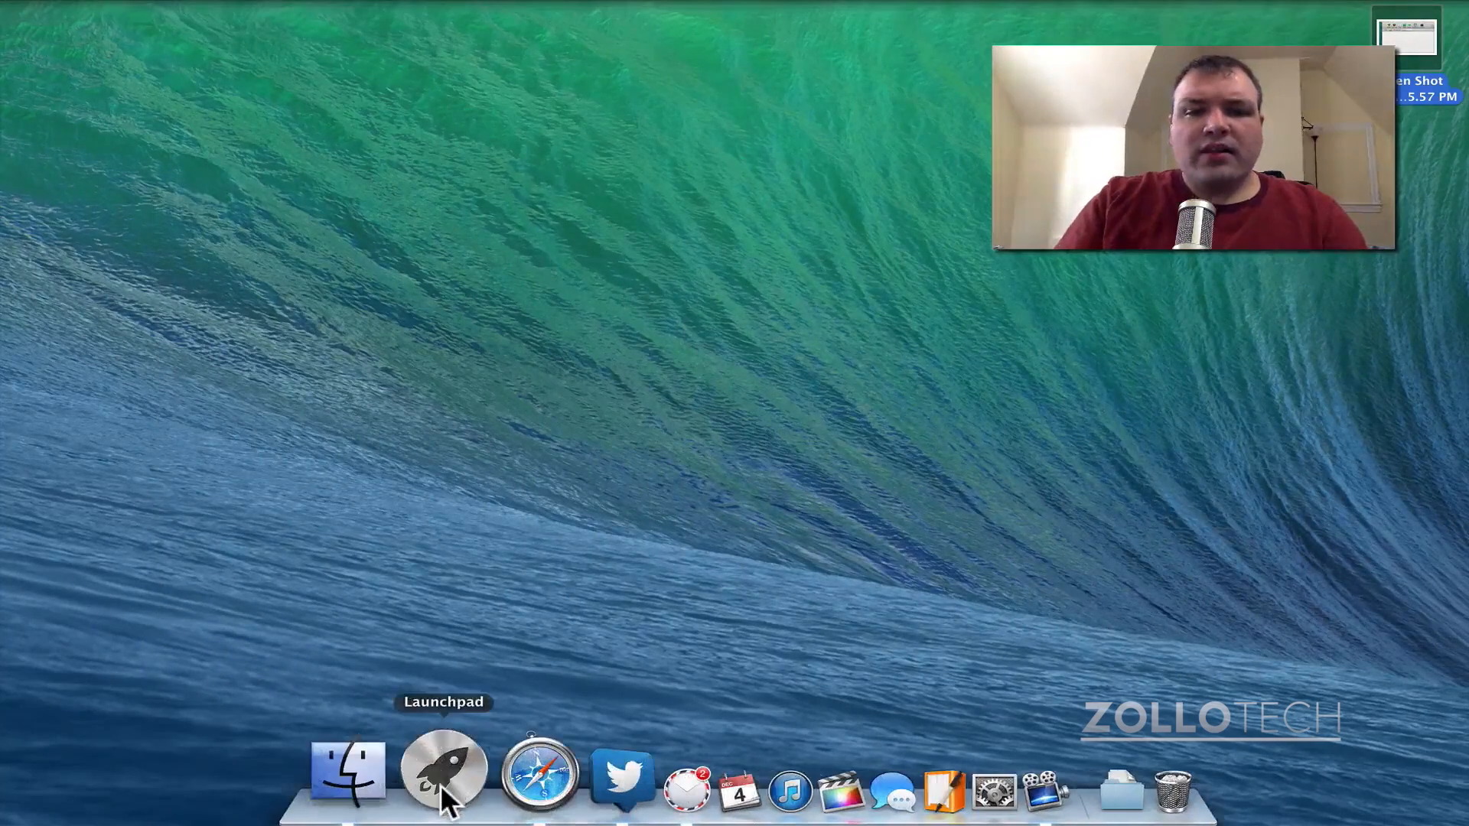
Bring up Launchpad's first page showing Safari, Mail, Calendar, Pages and Napkin
left_click(441, 771)
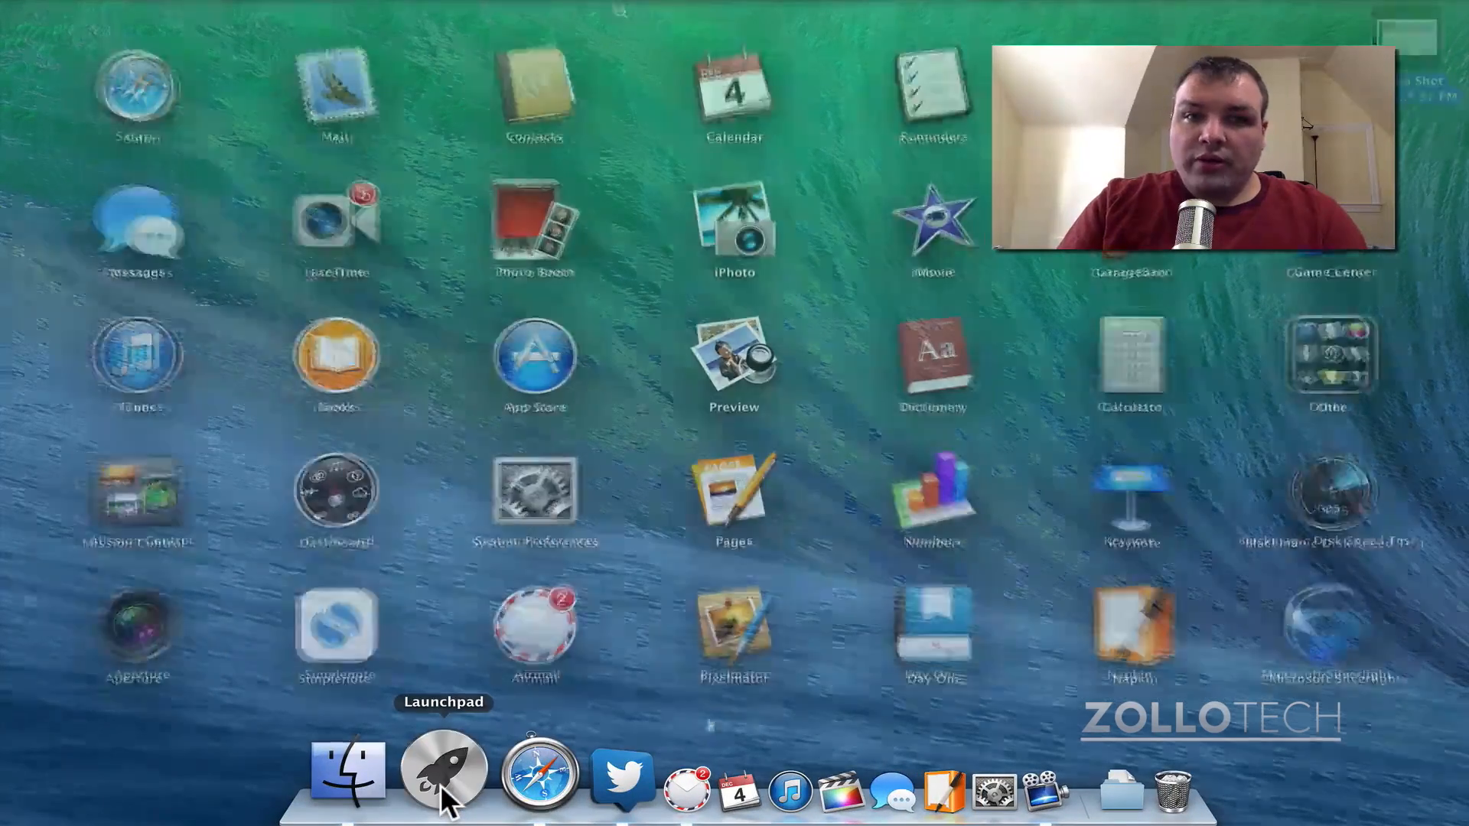
left_click(443, 773)
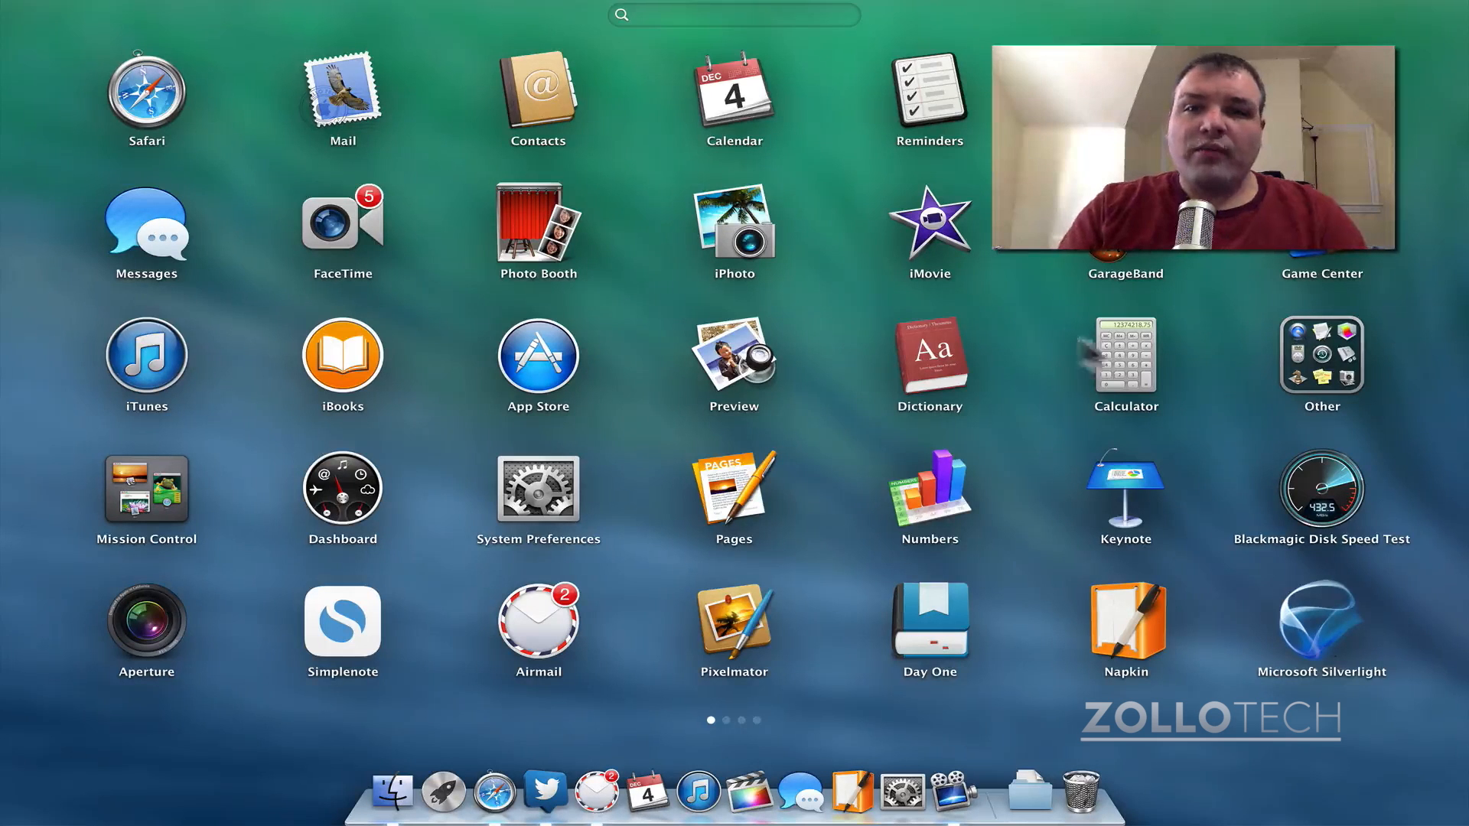
mouse_move(1197, 494)
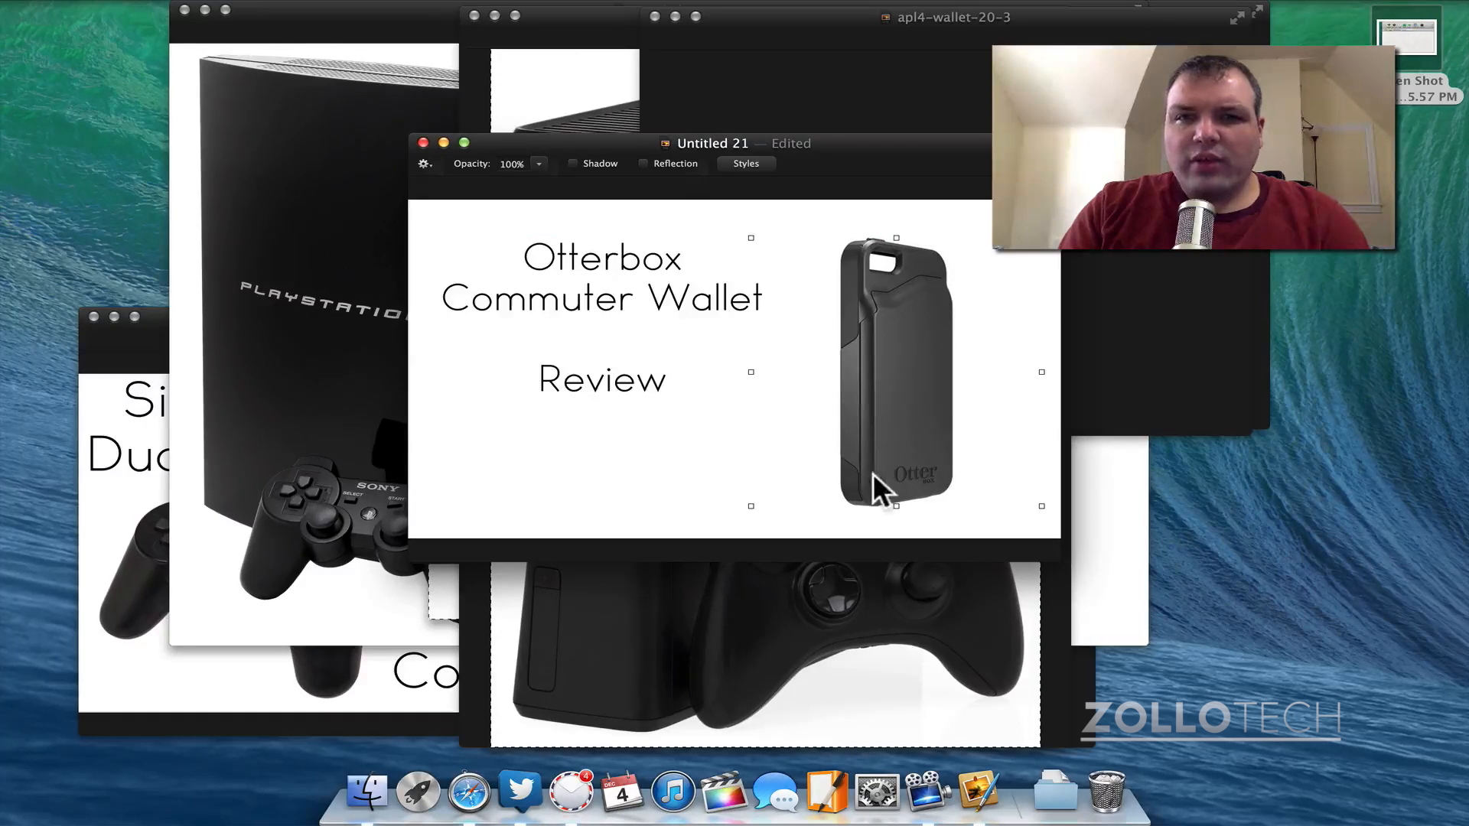
mouse_move(1059, 380)
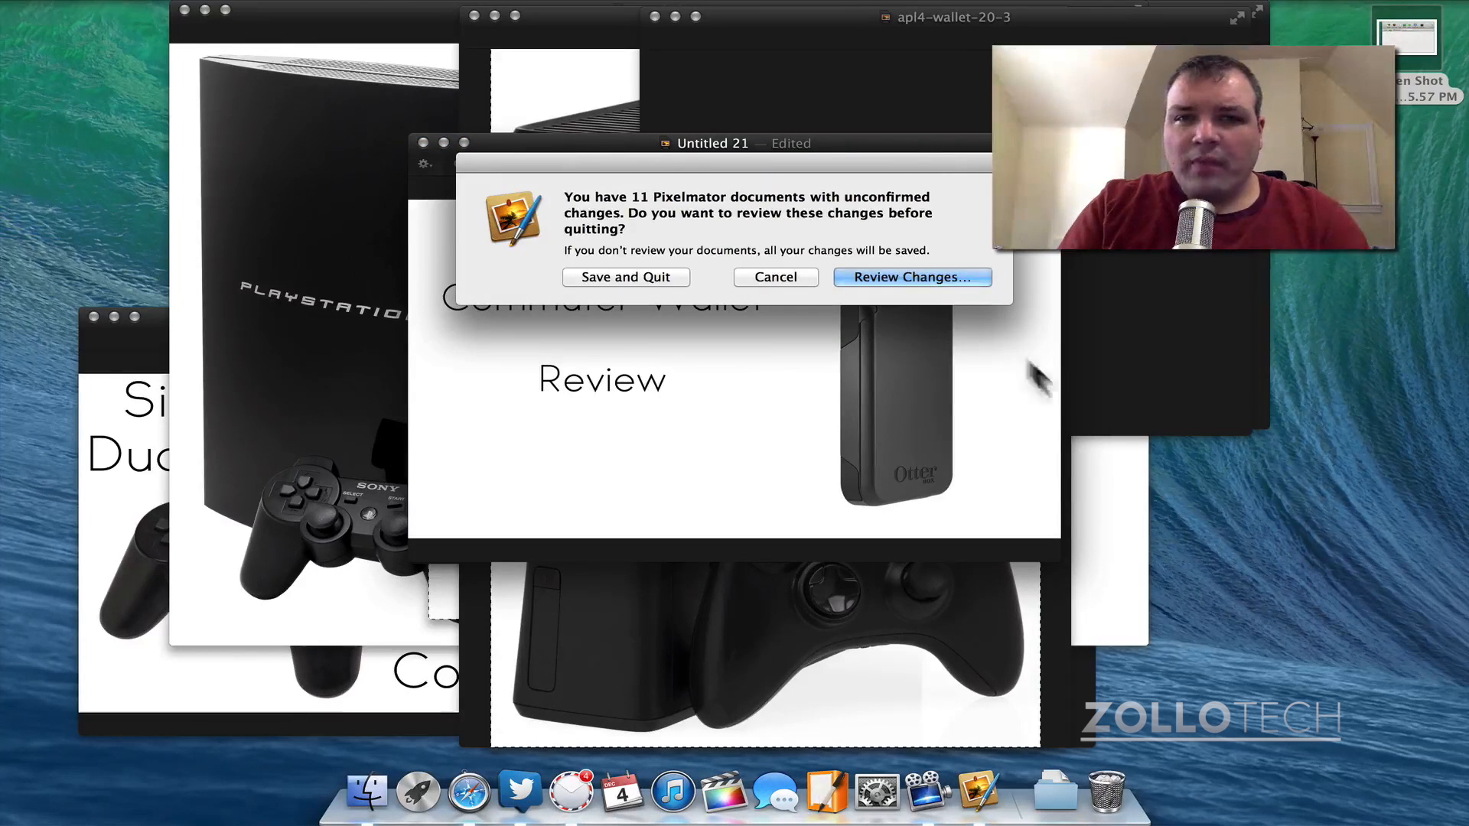
Choose Save and Quit so Pixelmator closes keeping all image changes
left_click(908, 277)
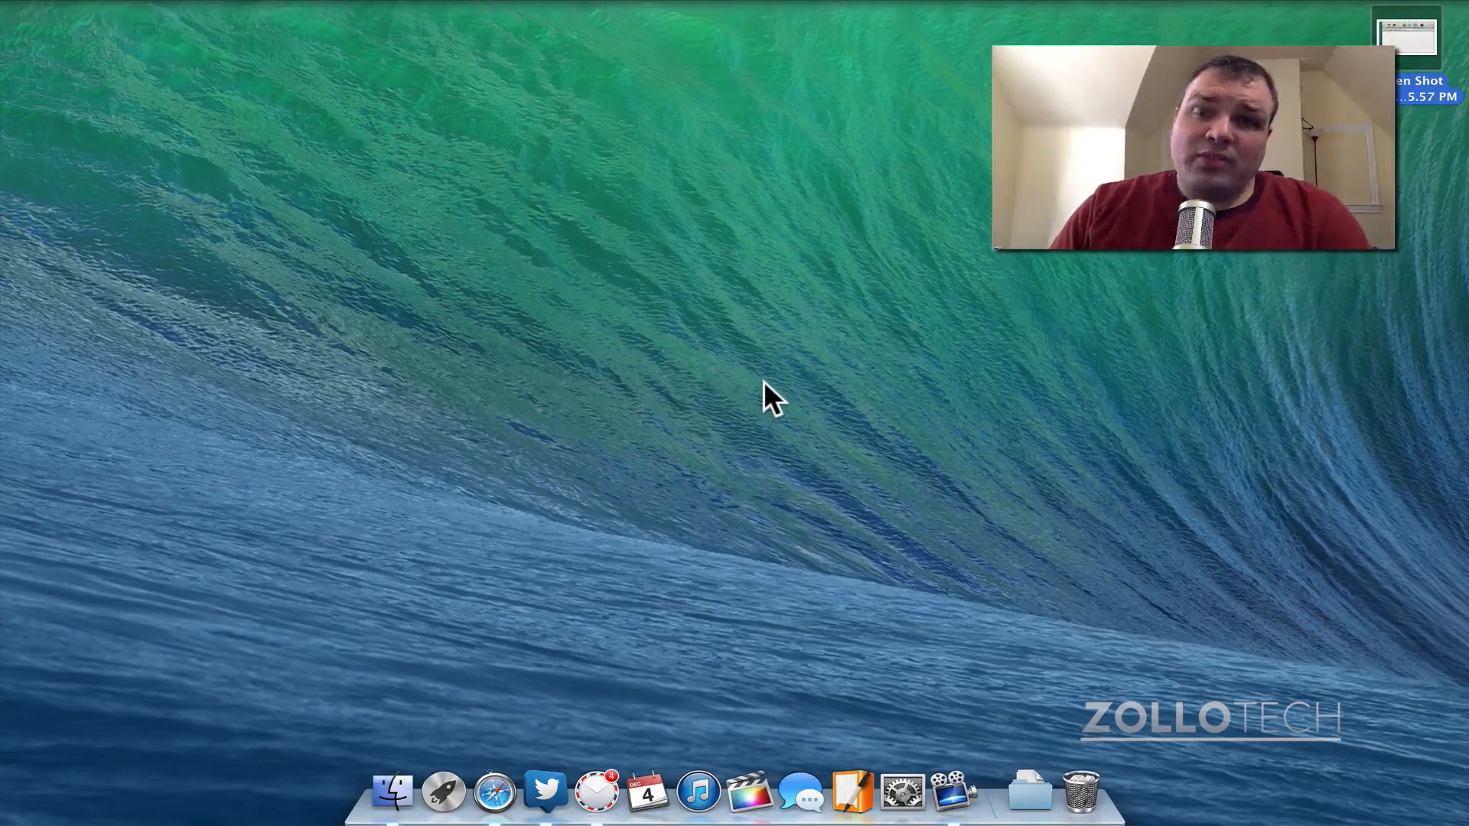
mouse_move(477, 759)
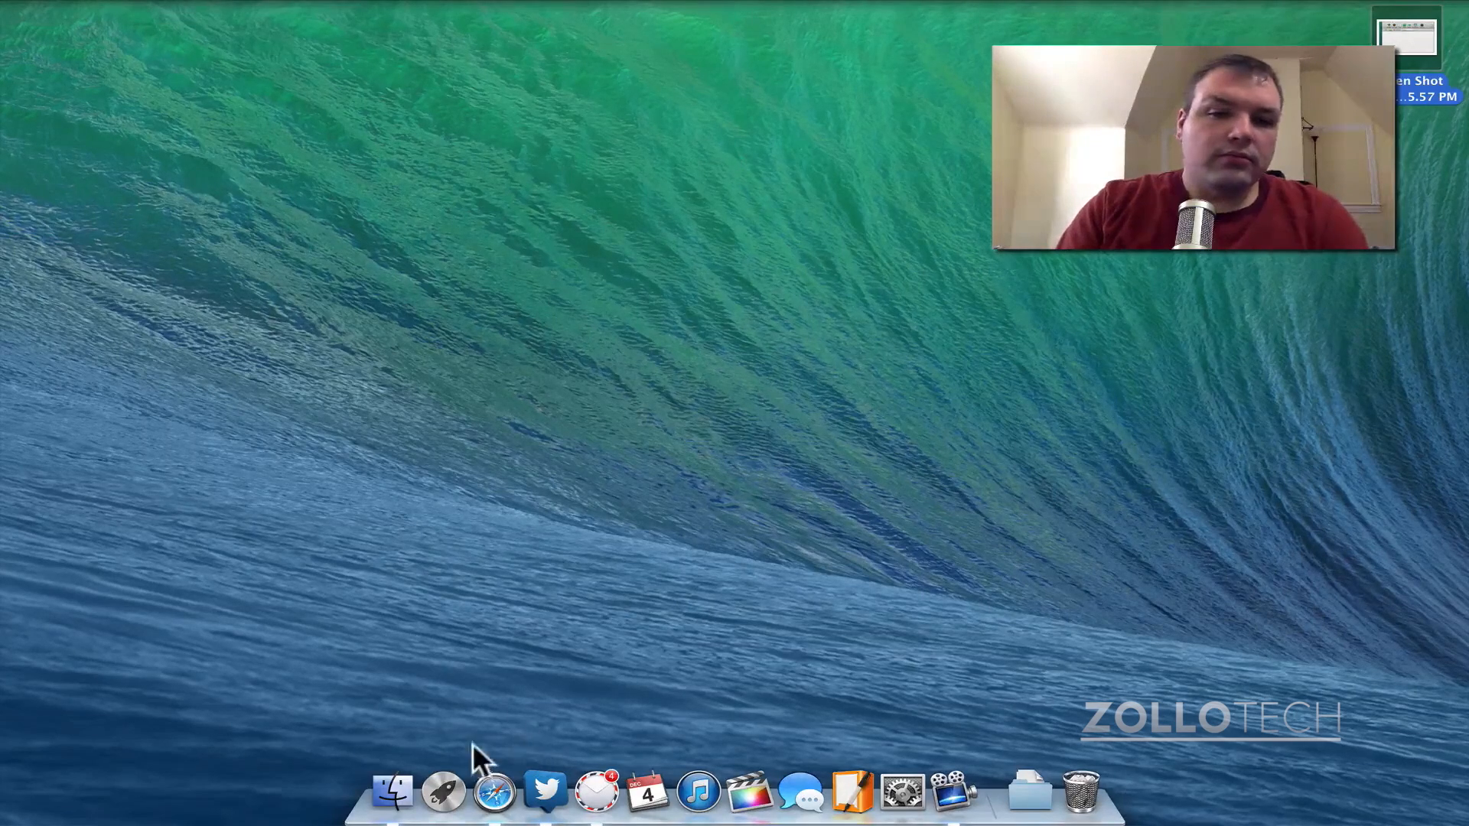
Reopen Launchpad and move to its second page with MoneyWiz, Skype, VLC and SimCity
left_click(444, 791)
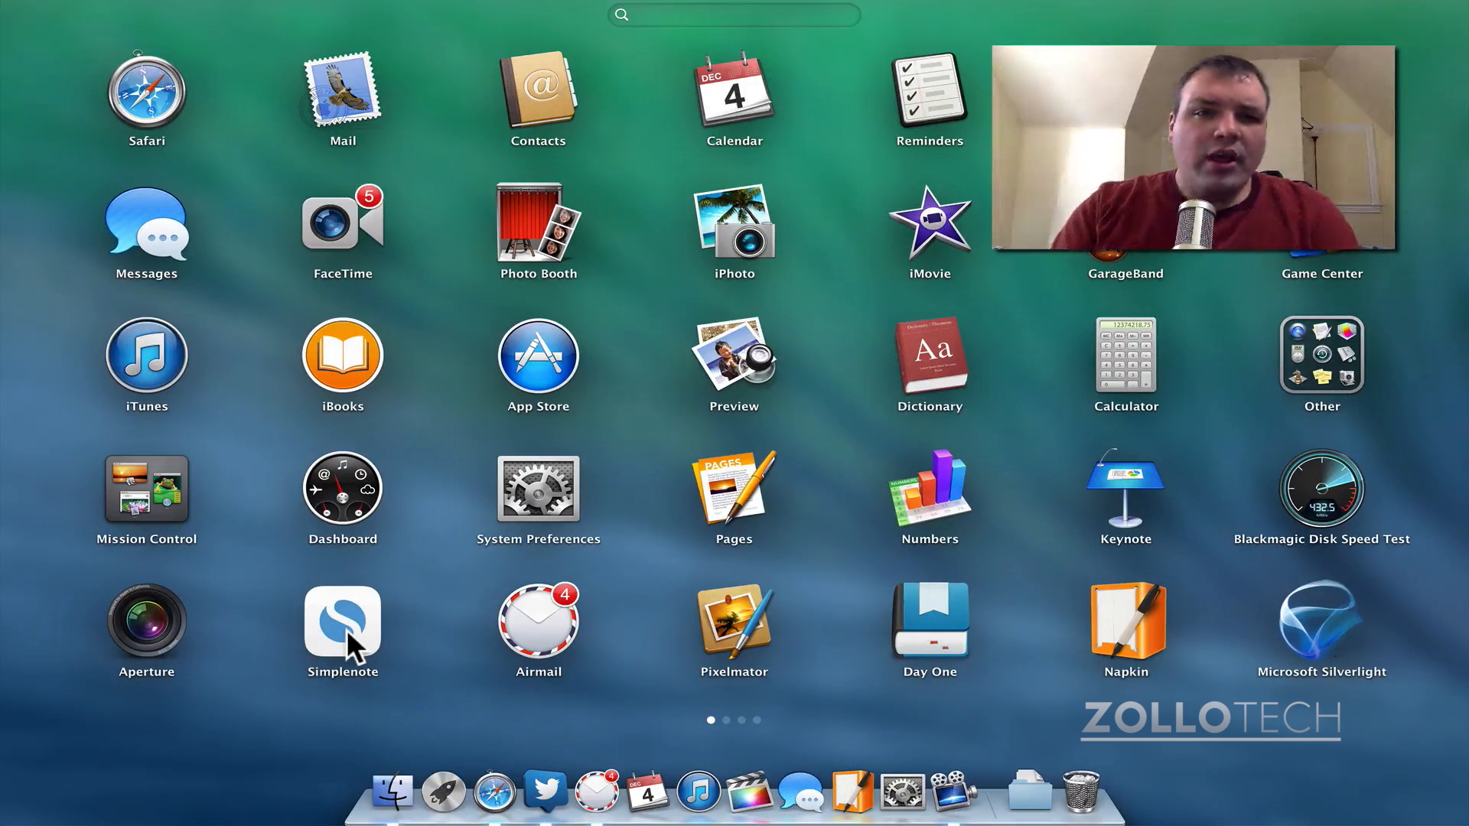
mouse_move(1224, 561)
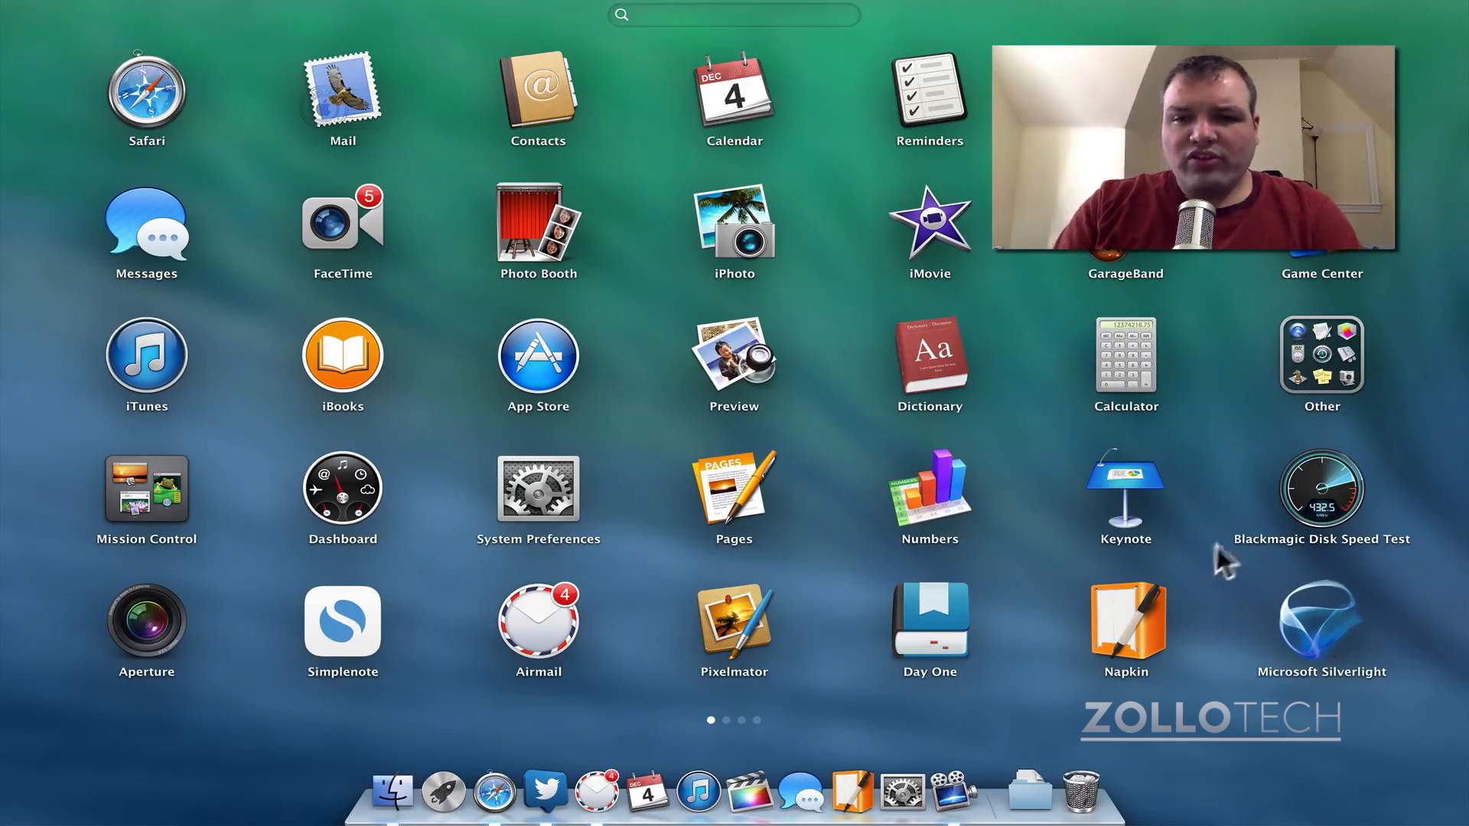
mouse_move(1250, 548)
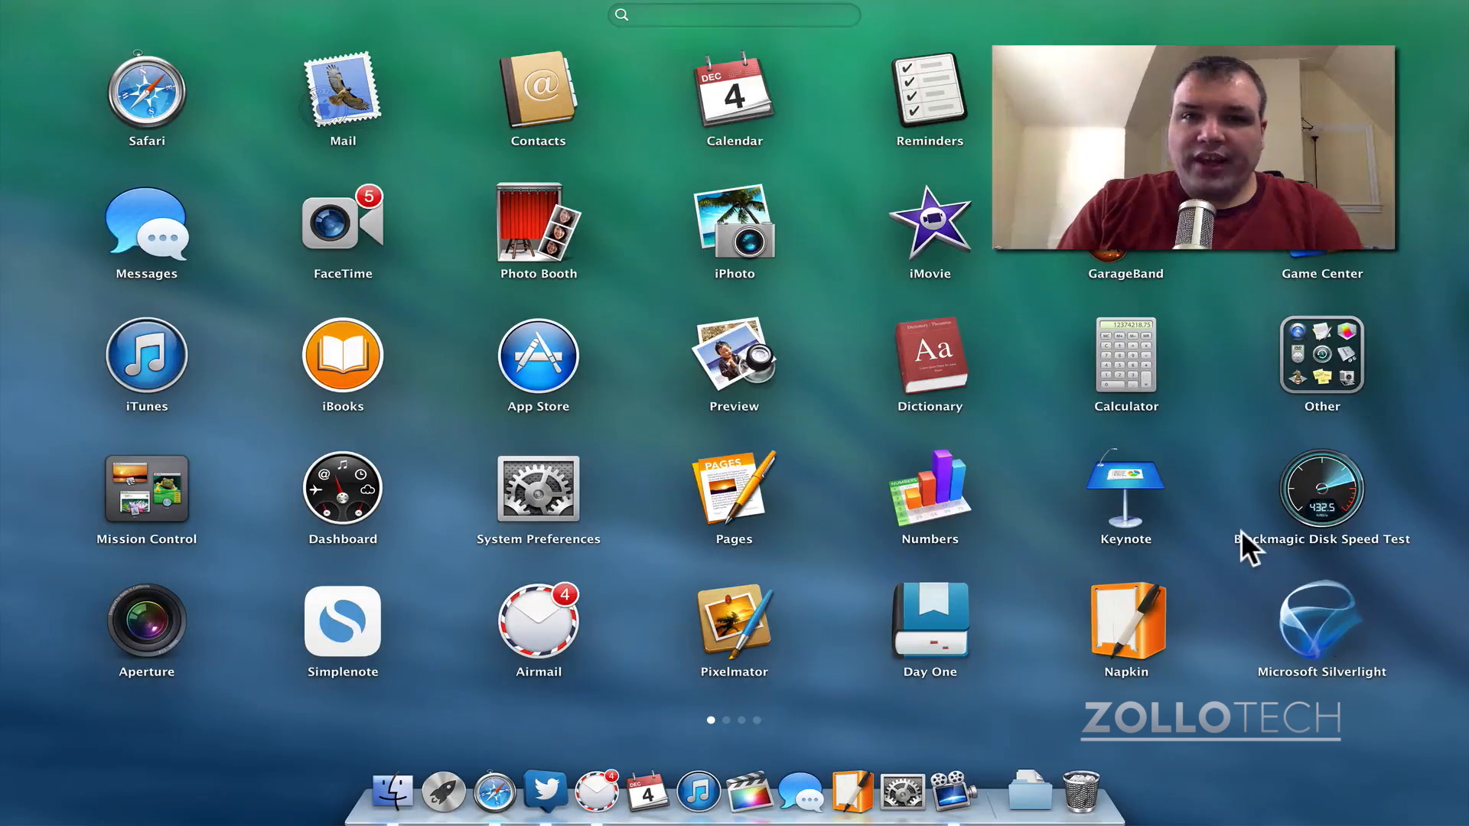
scroll("left", 3)
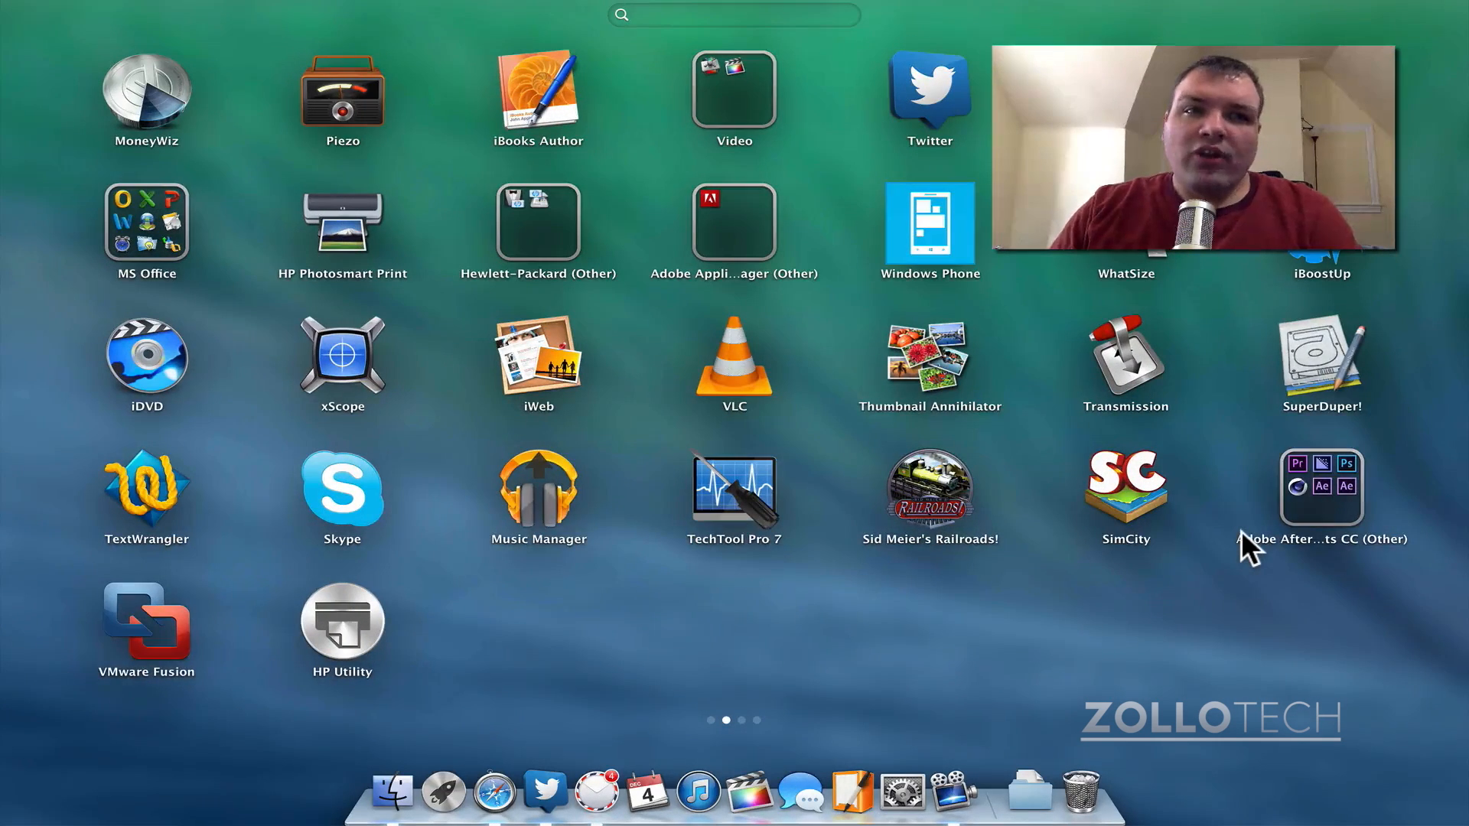
mouse_move(177, 98)
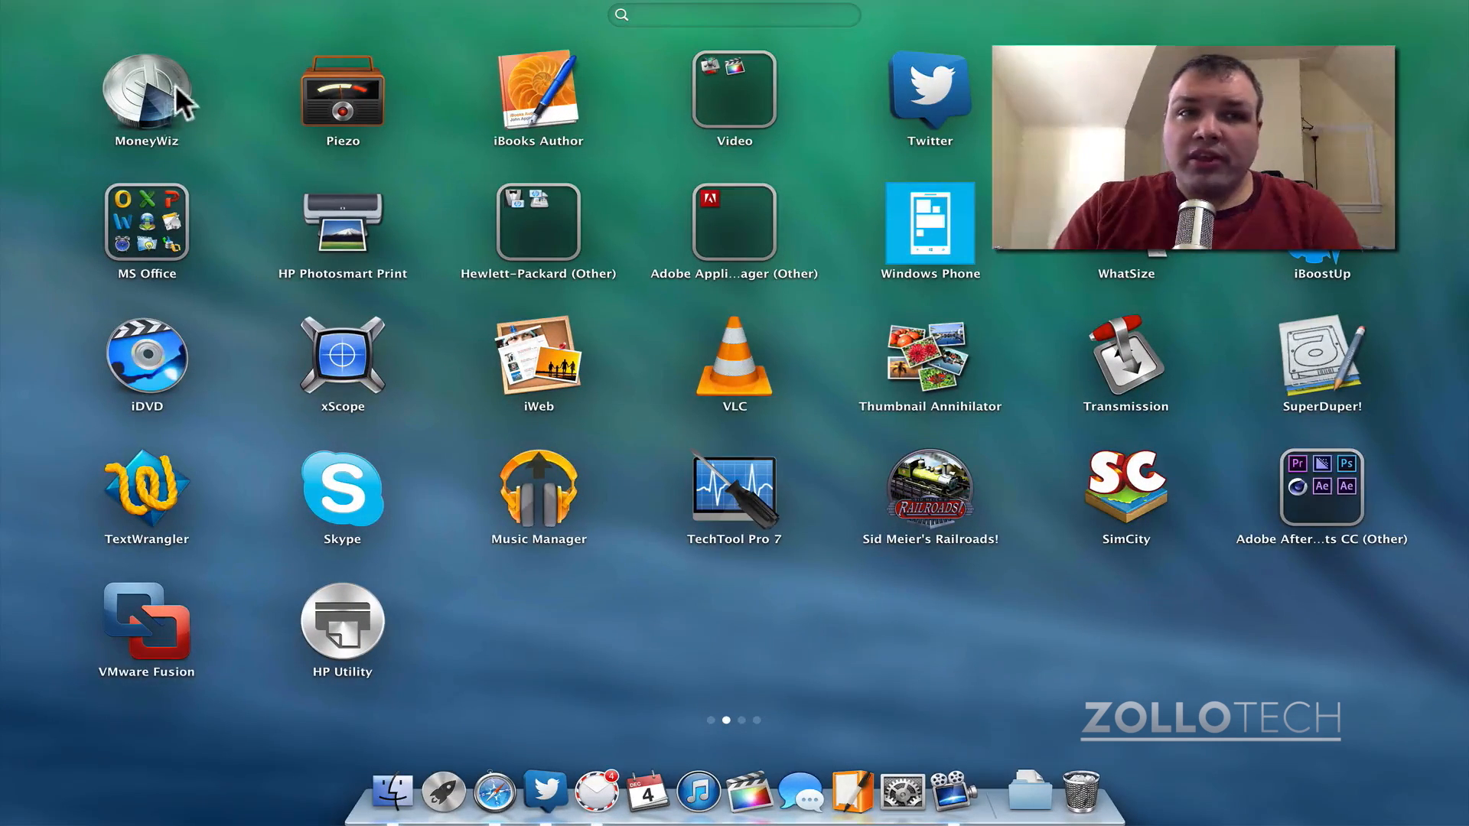
mouse_move(254, 153)
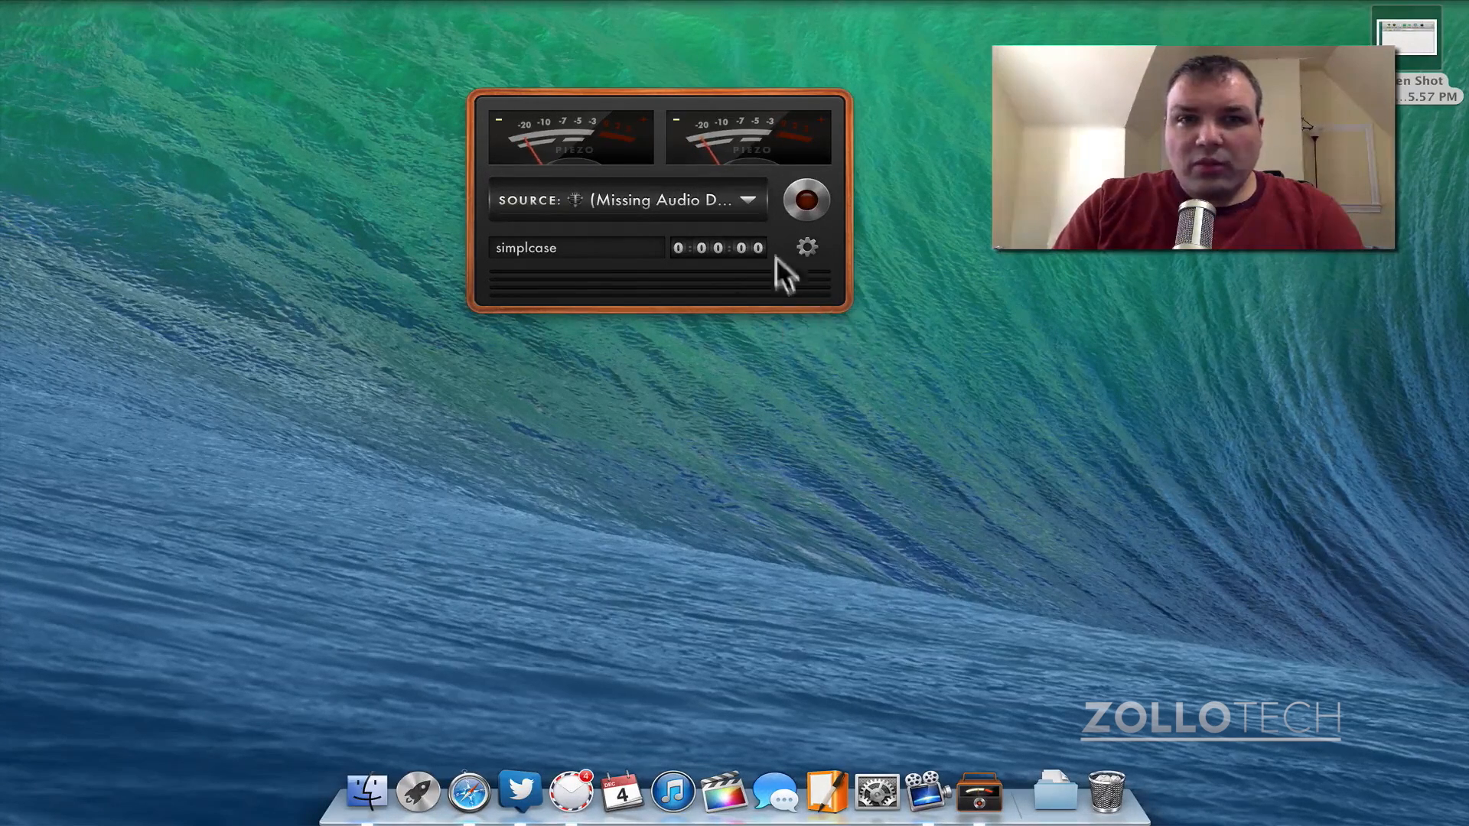
Review Piezo's title and quality settings and choose Scarlett 2i2 USB as the recording source
left_click(806, 246)
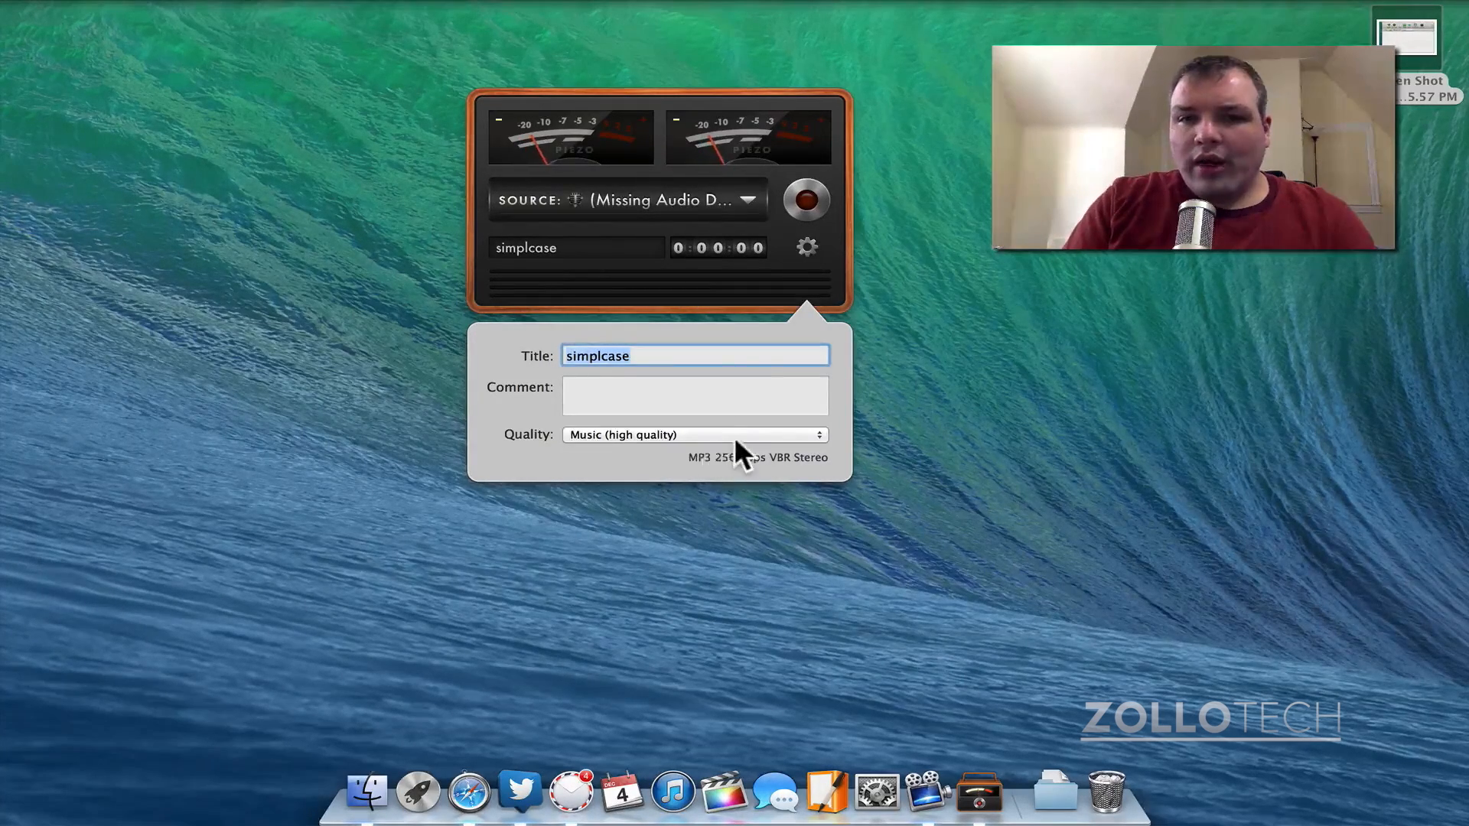
mouse_move(838, 300)
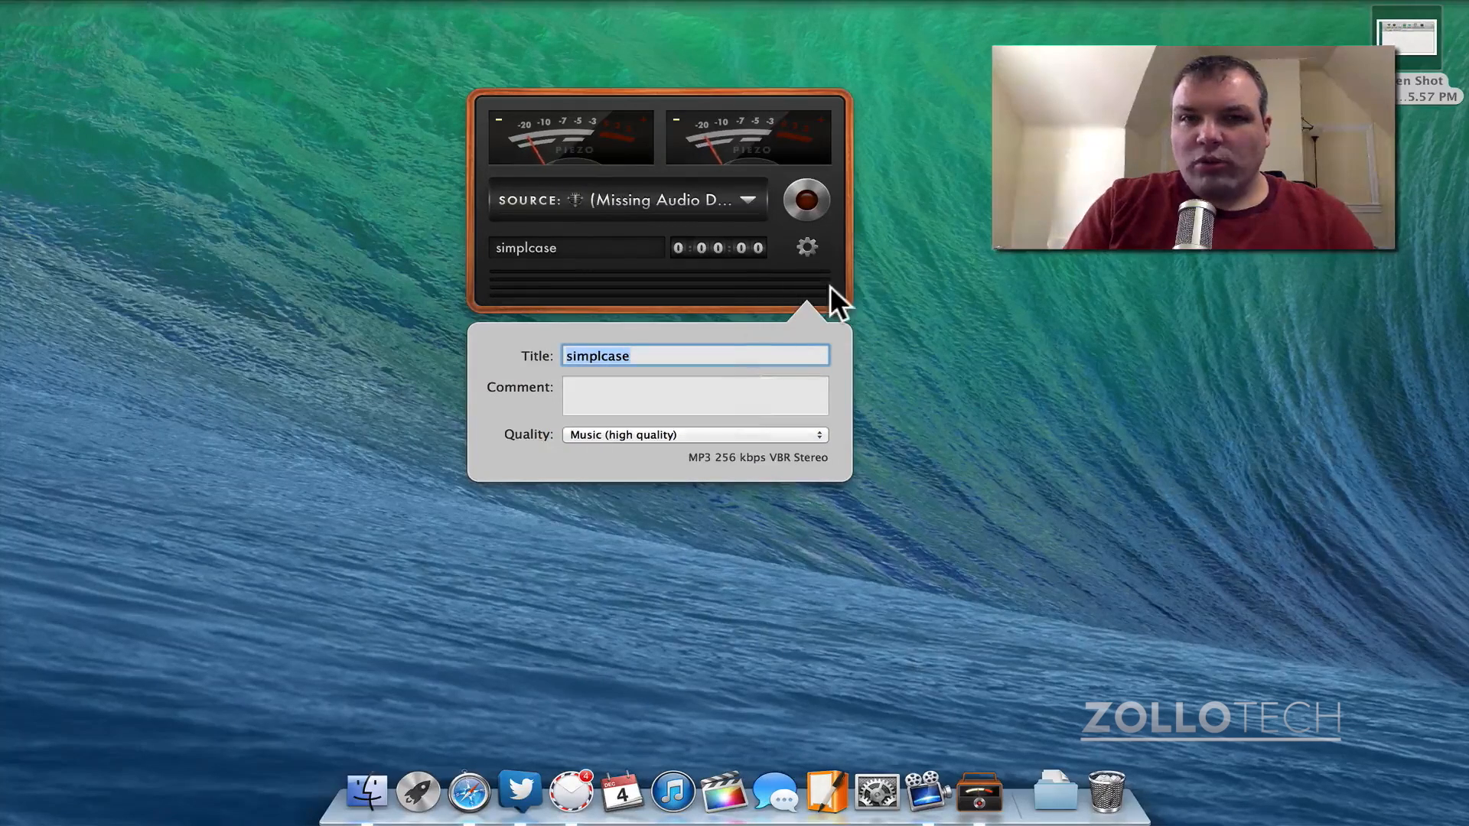
left_click(746, 199)
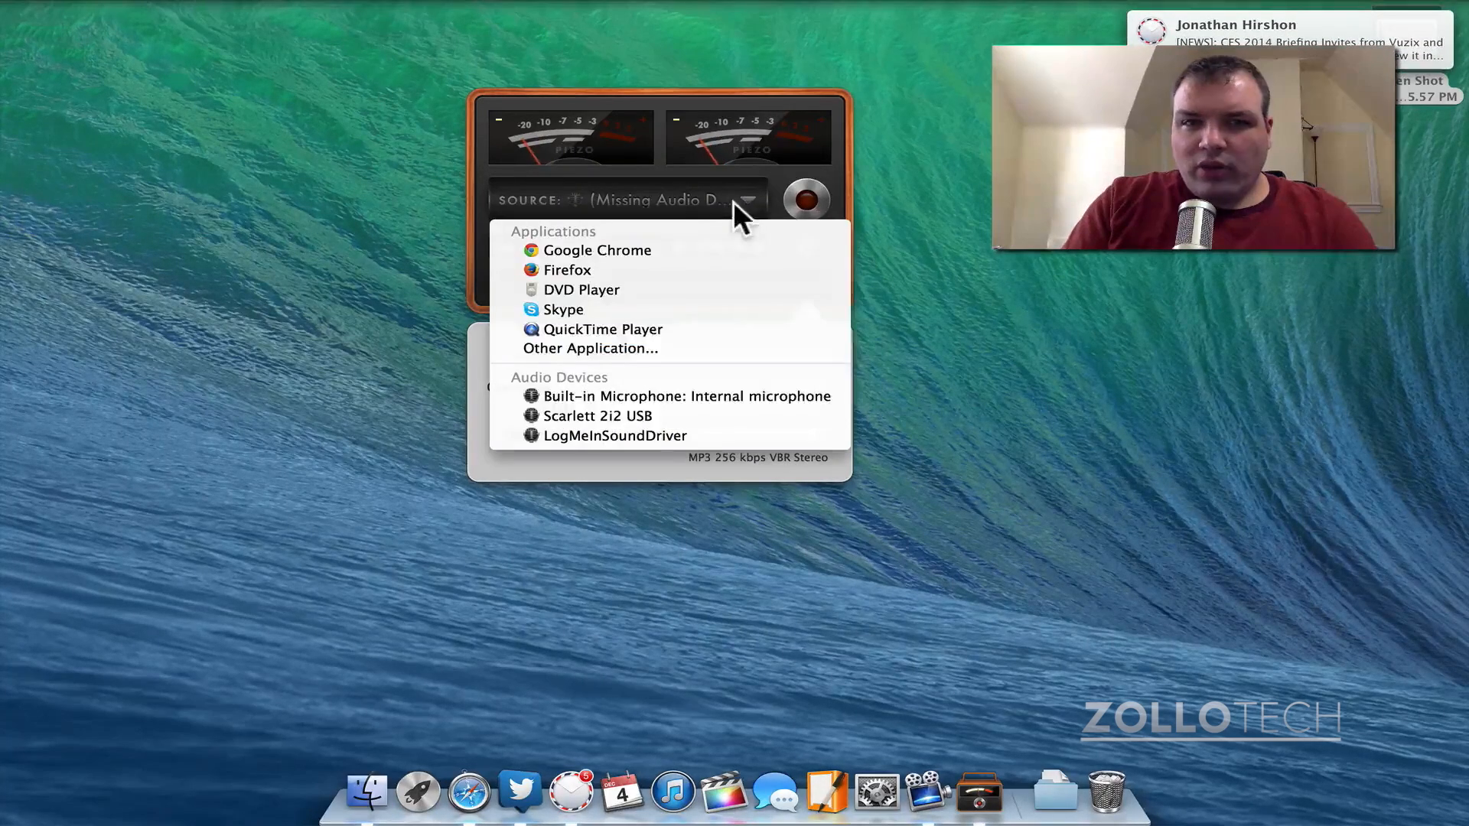
mouse_move(656, 396)
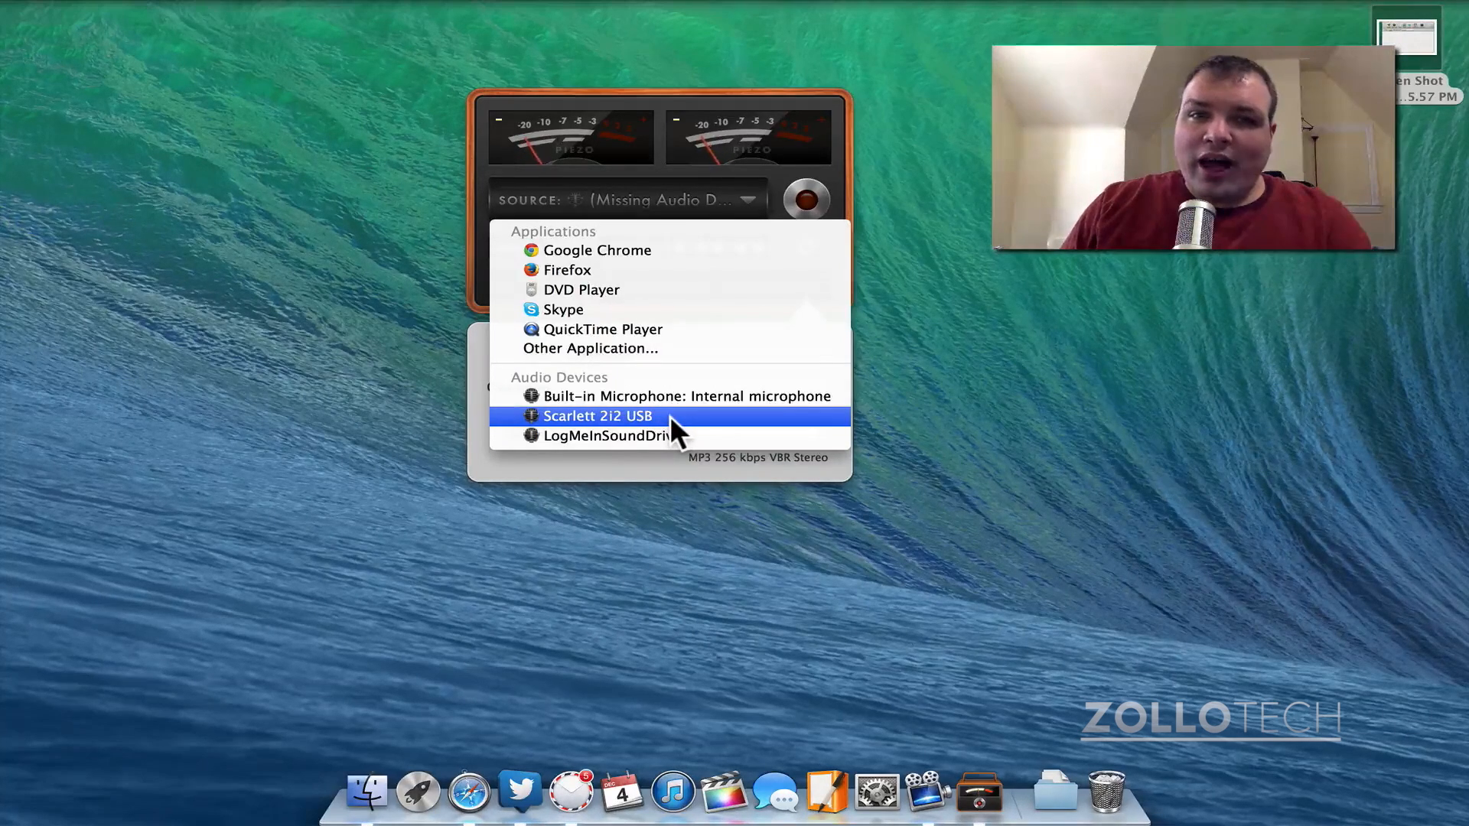
left_click(599, 416)
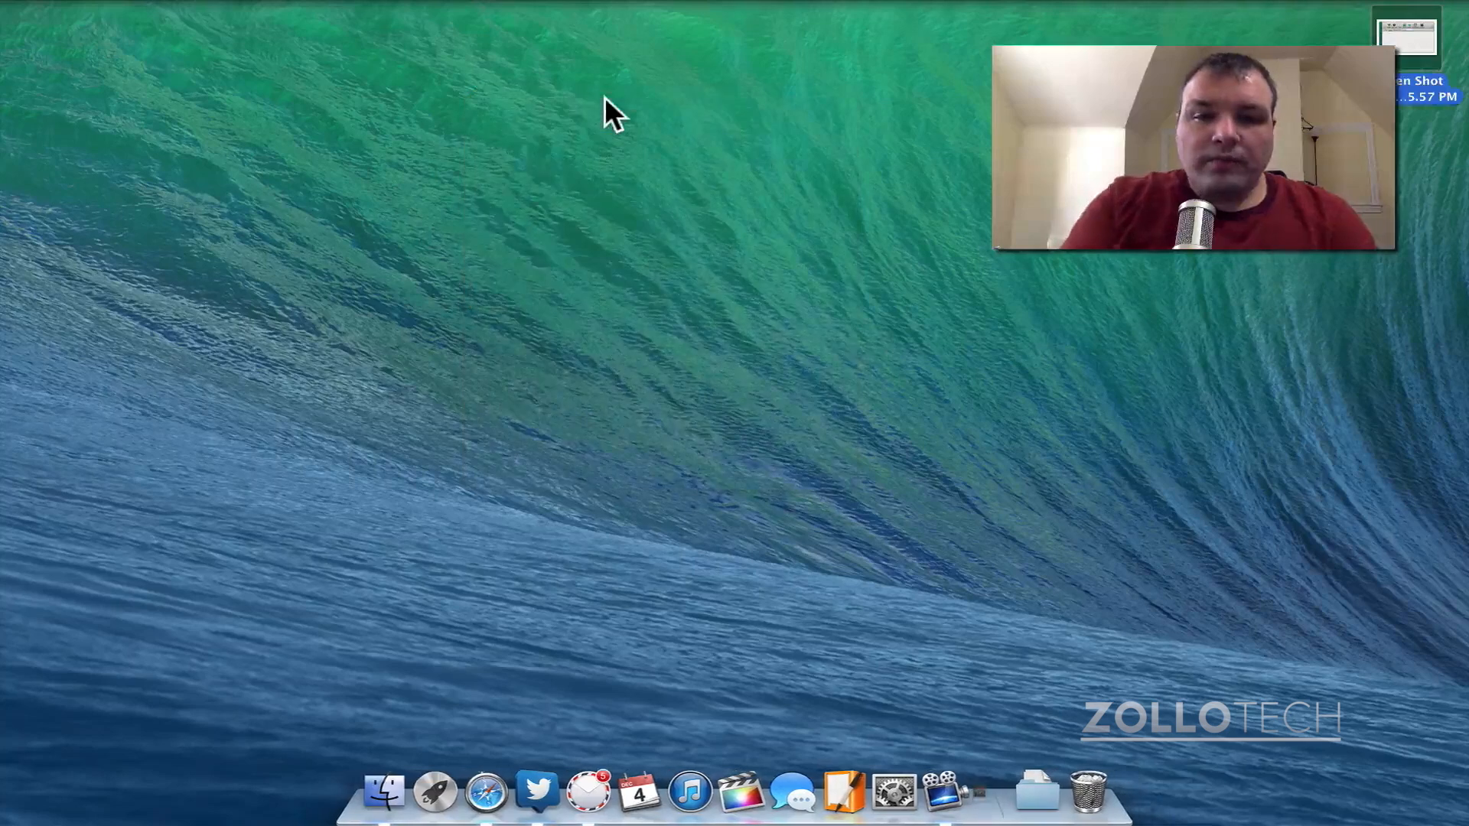
left_click(433, 790)
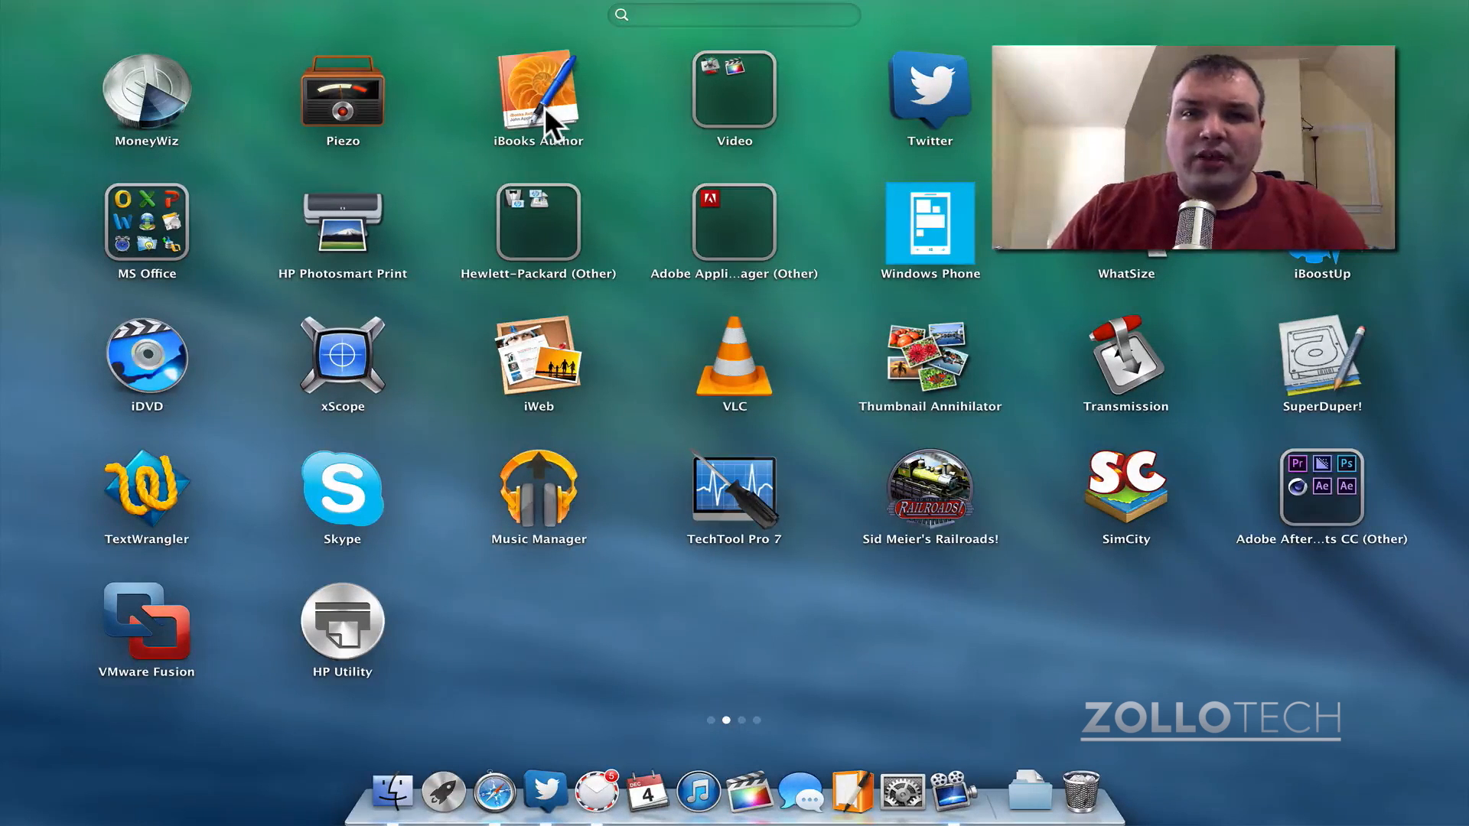
left_click(732, 90)
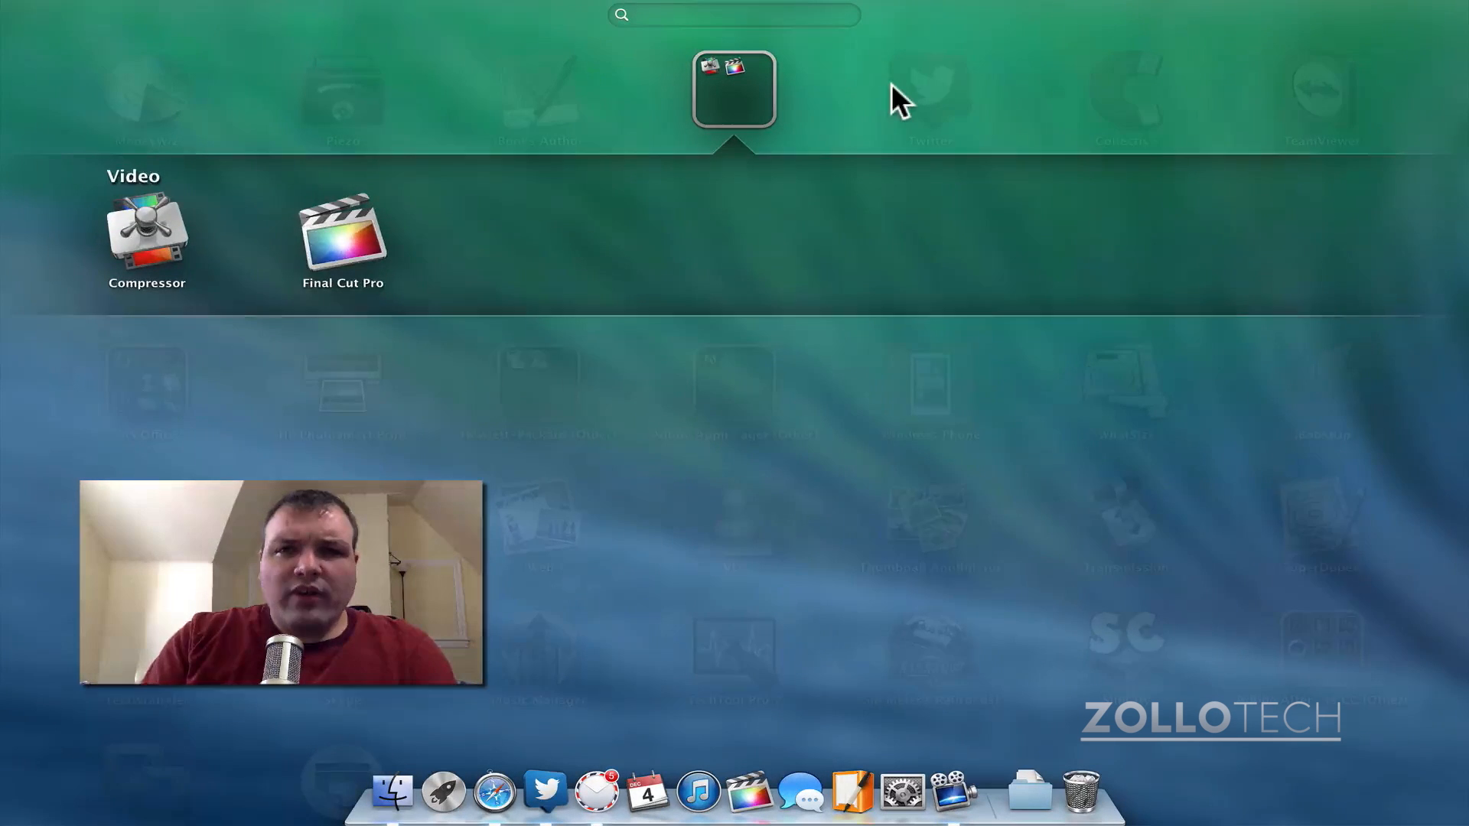
left_click(735, 90)
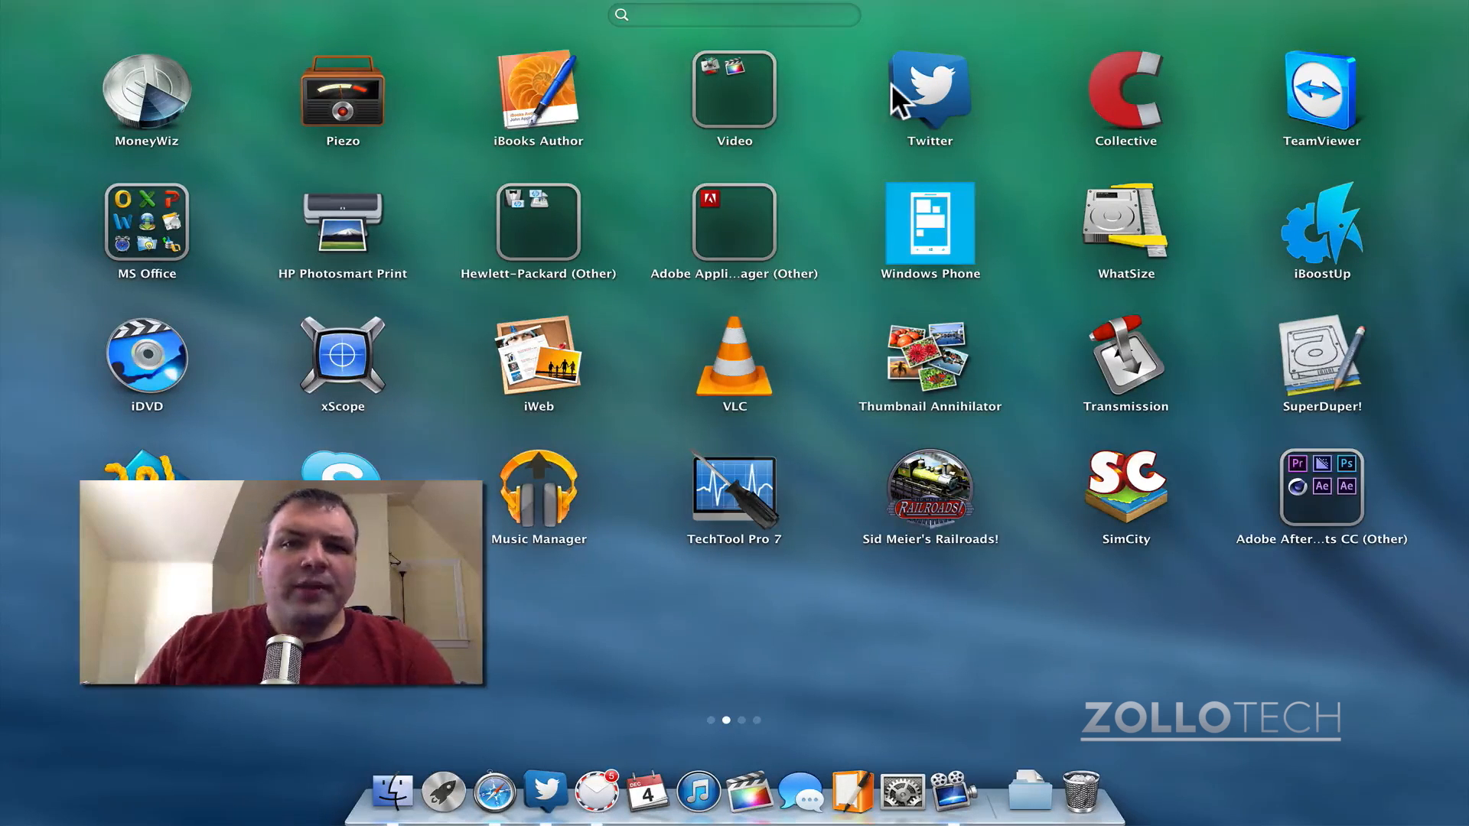
mouse_move(1250, 216)
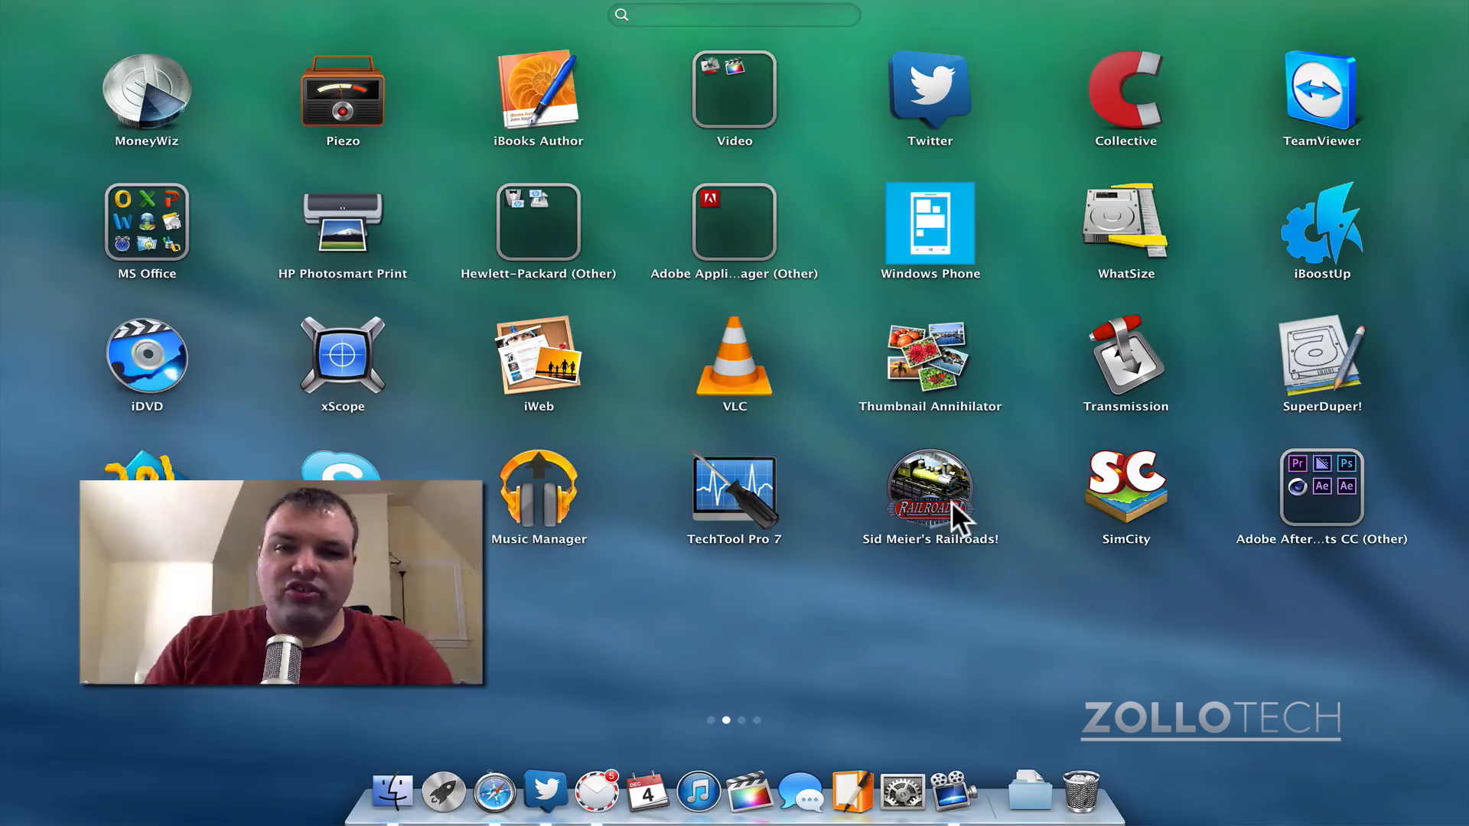
left_click(1320, 496)
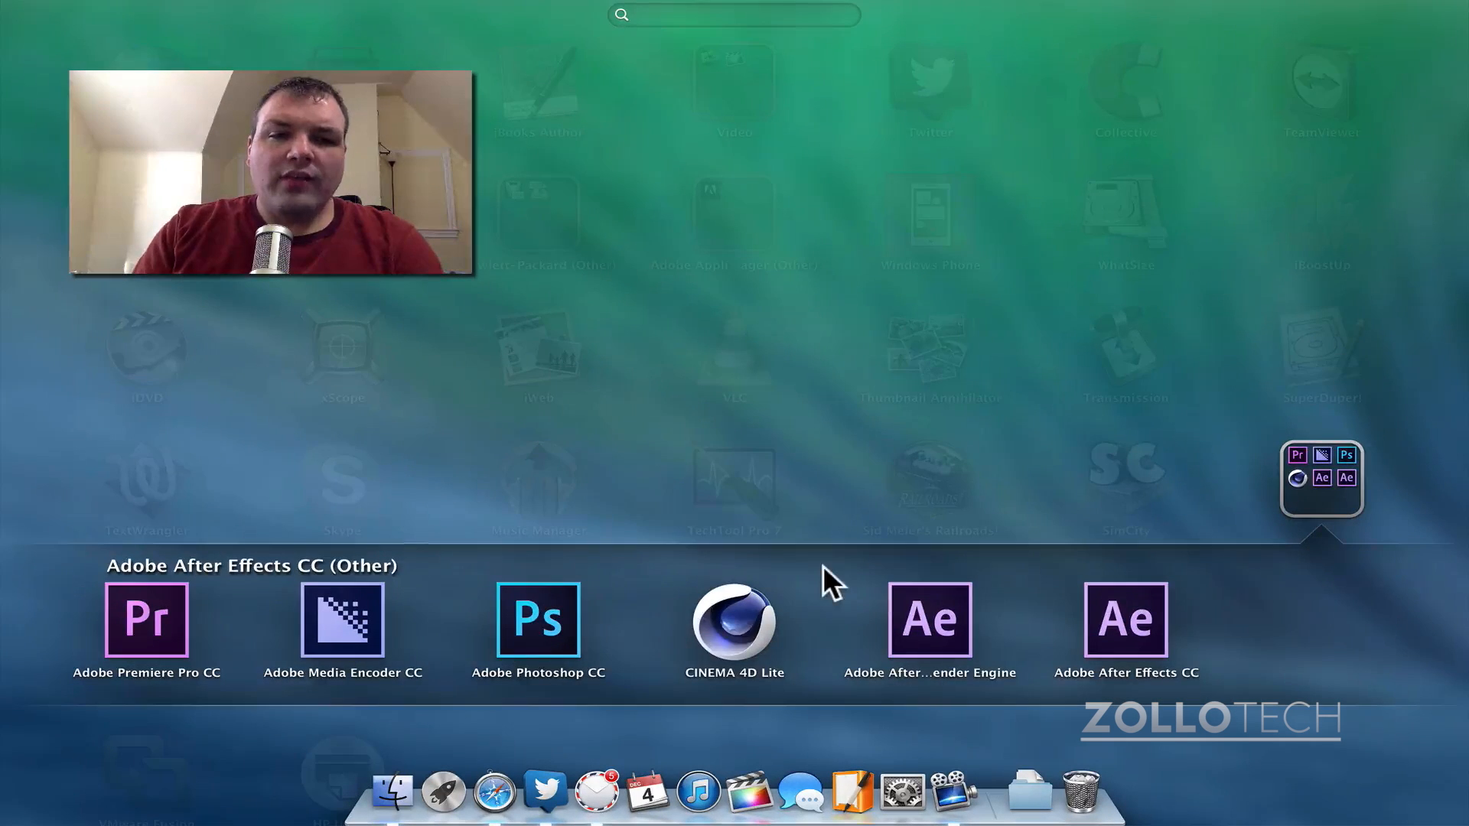
mouse_move(522, 496)
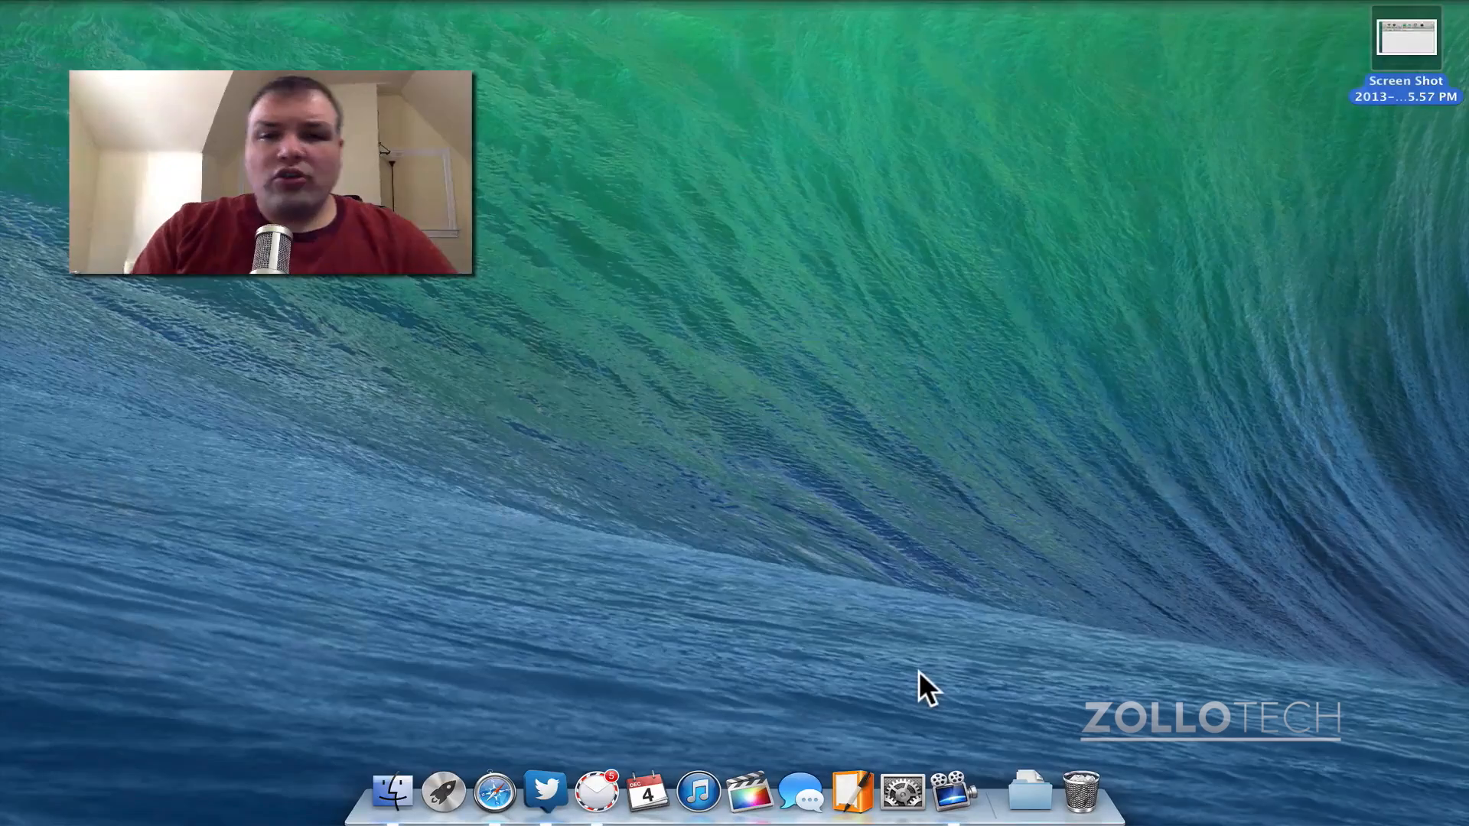
Reopen Launchpad on the second page showing iDVD, VLC, SimCity and Adobe After Effects
type("adb")
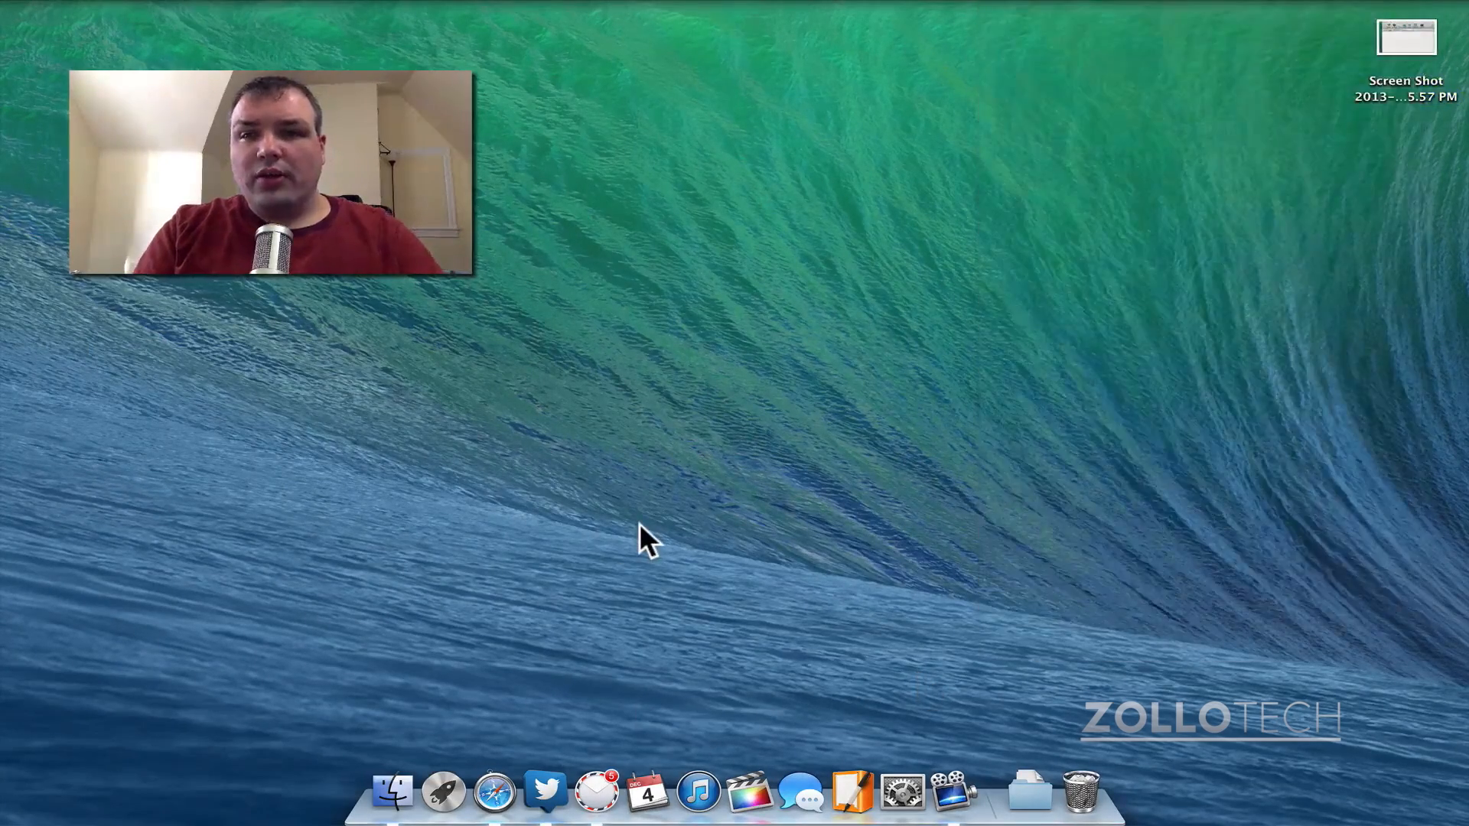
left_click(443, 791)
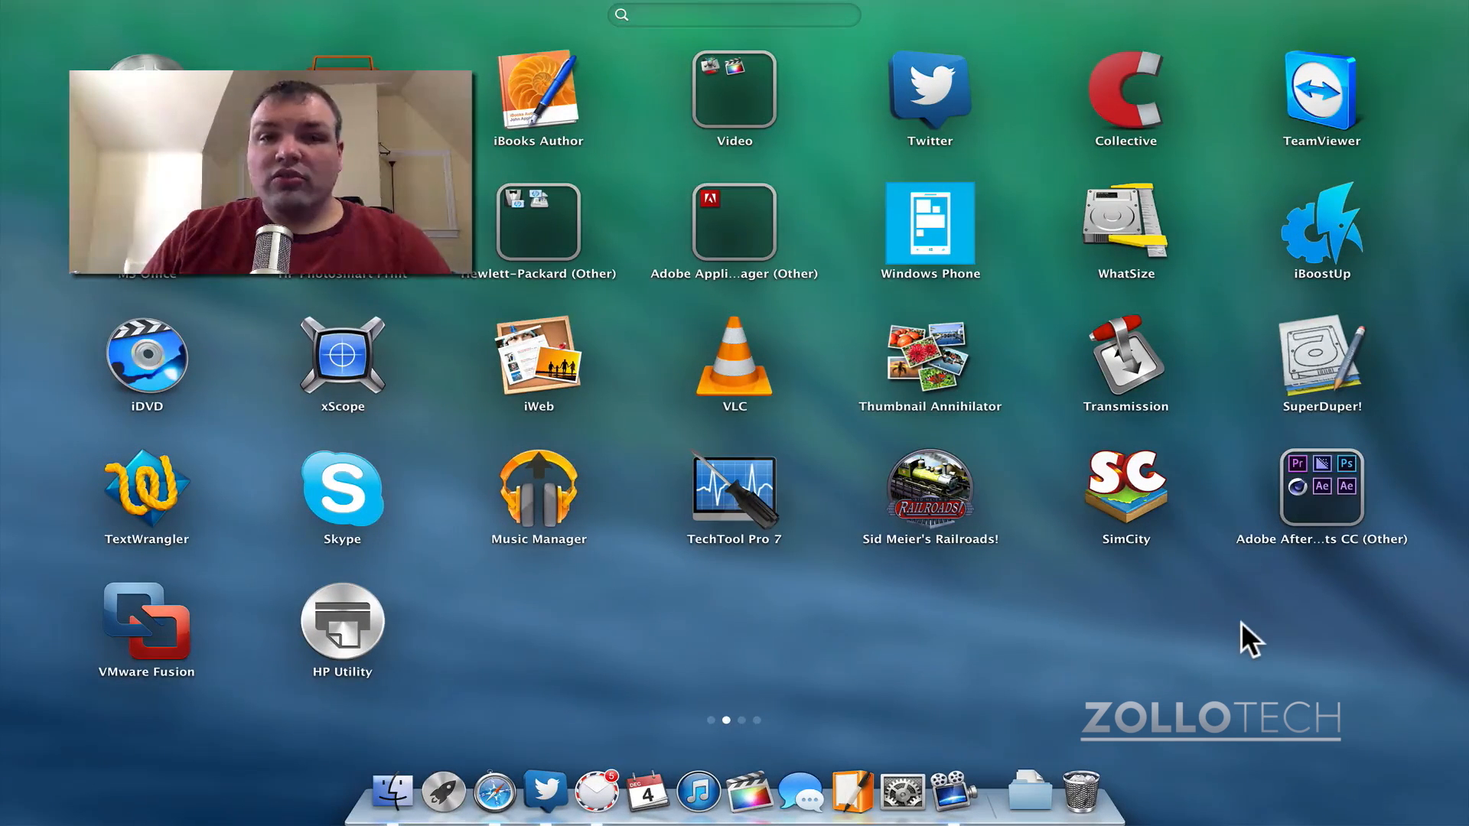
mouse_move(1063, 637)
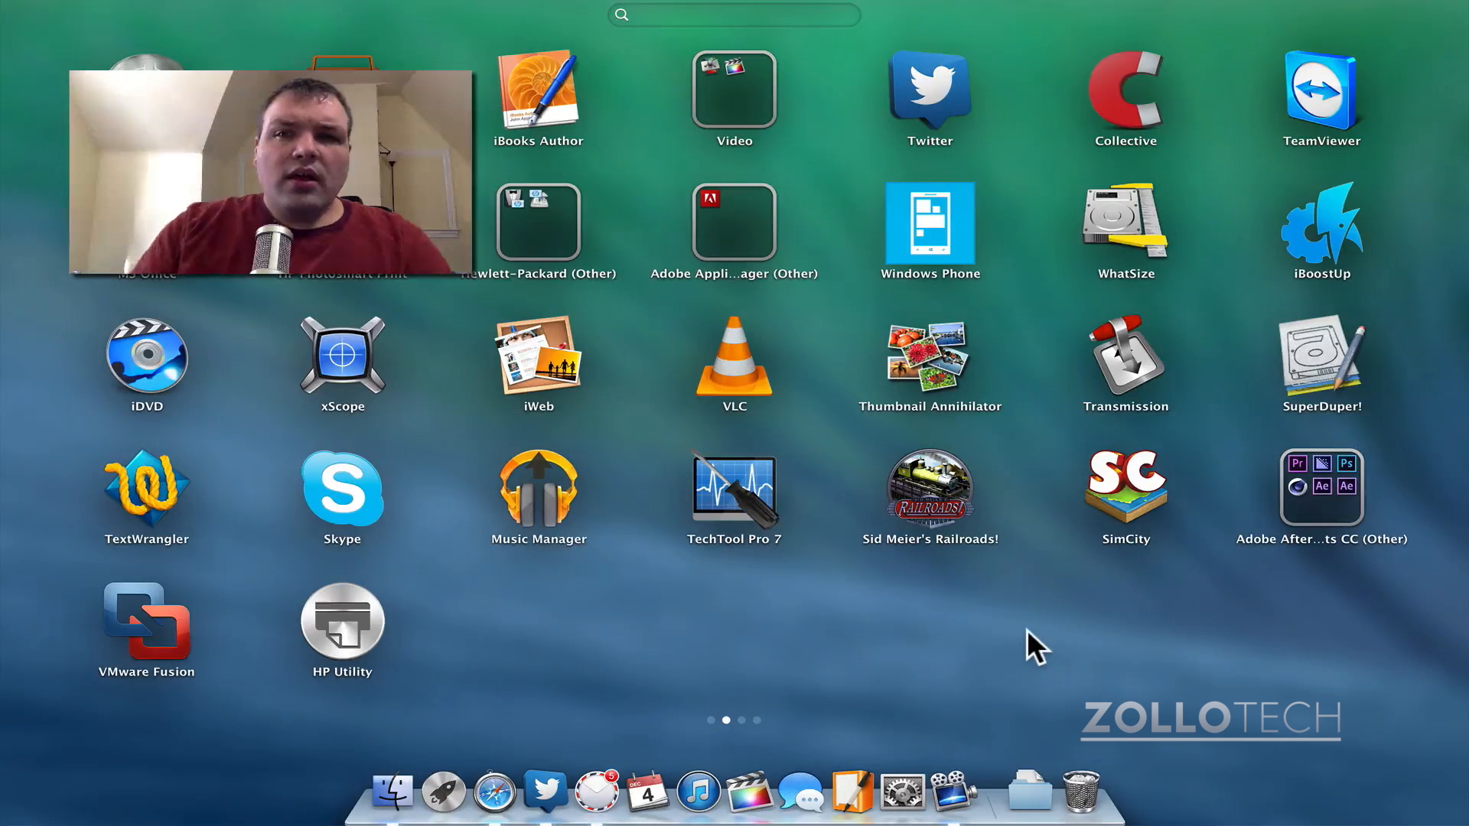
mouse_move(1133, 118)
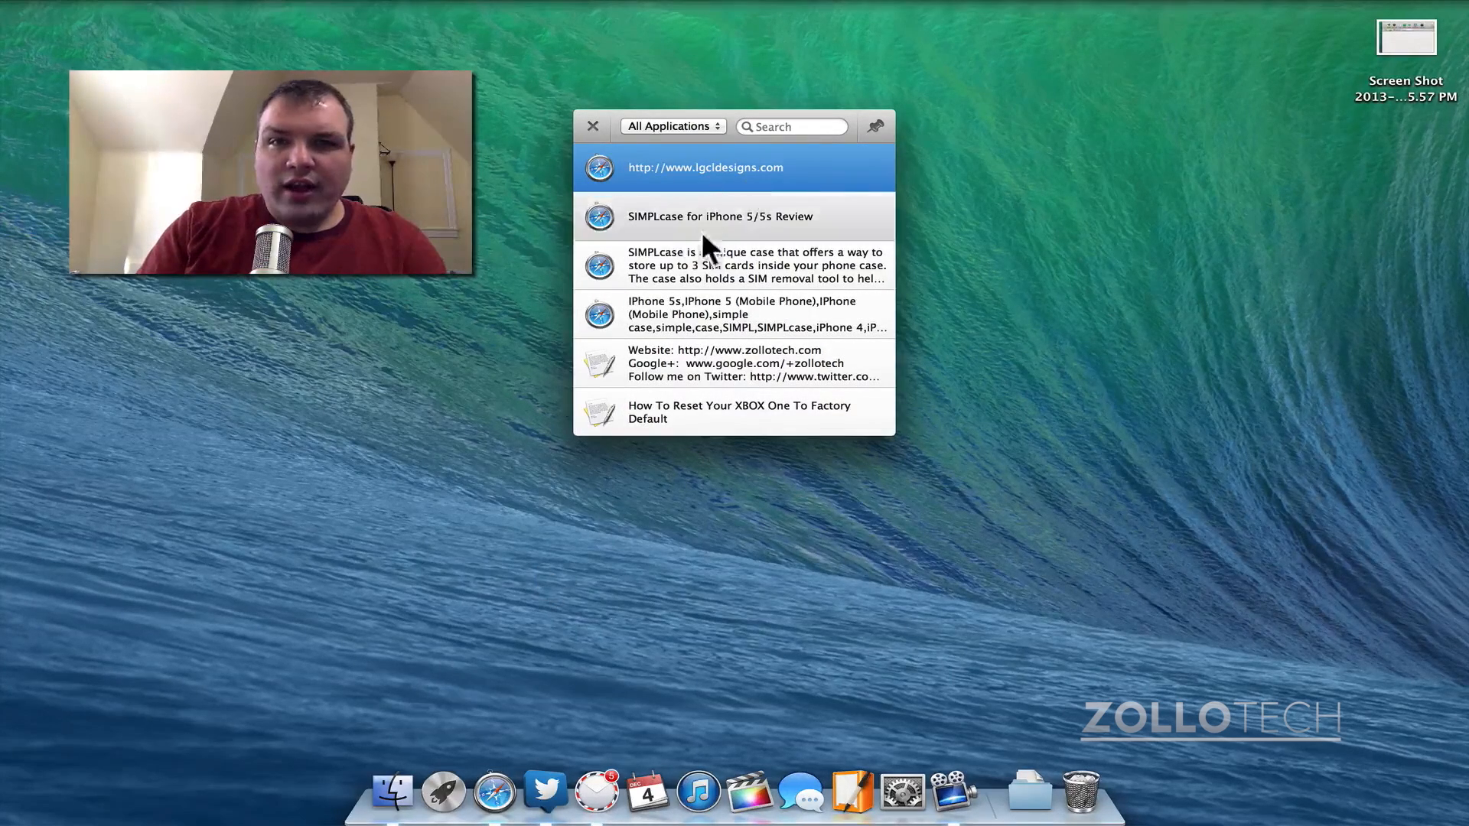
mouse_move(759, 238)
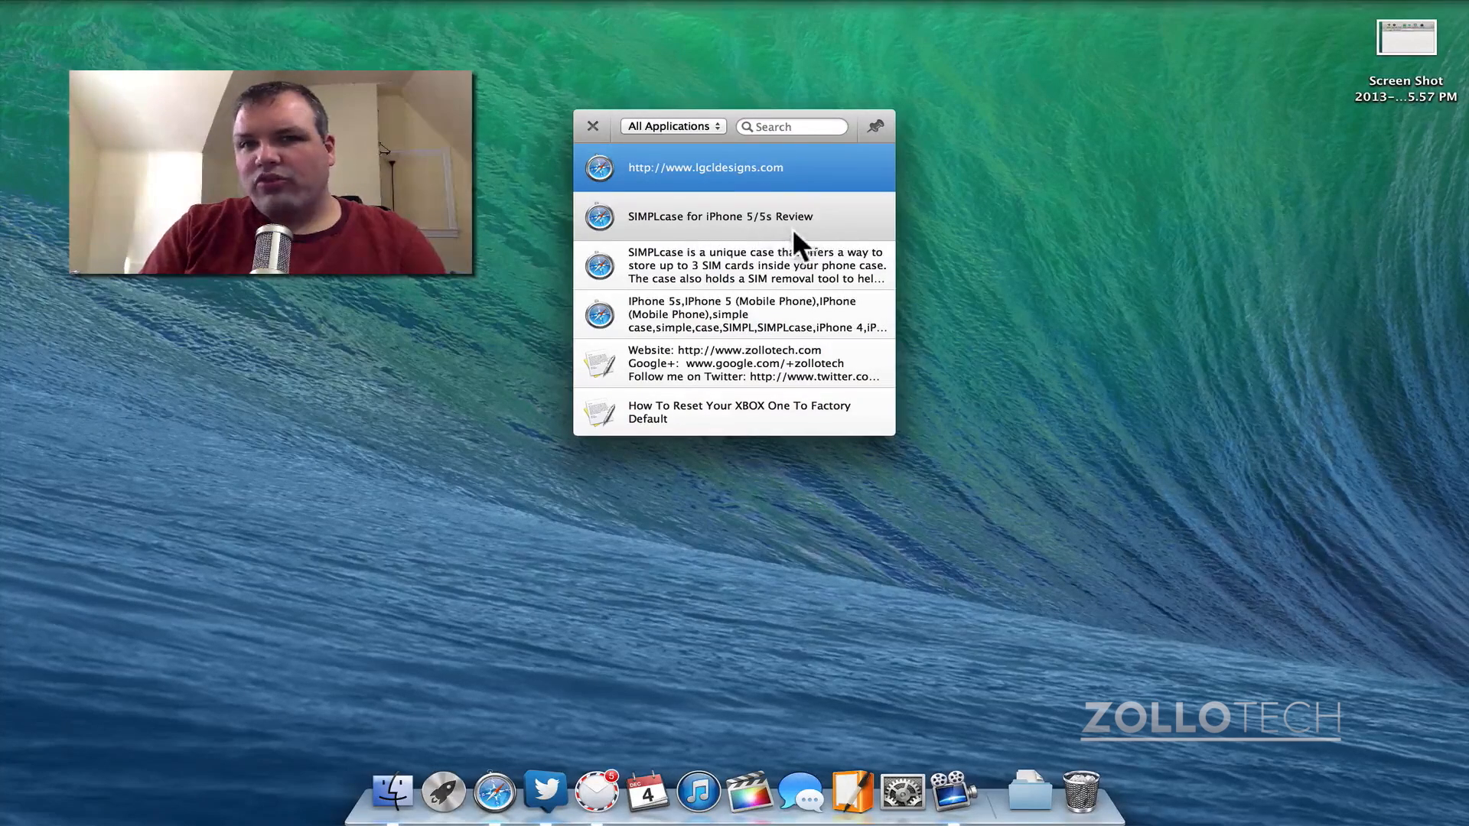
Copy the 'SIMPLcase for iPhone 5/5s Review' item from Collective's history to the clipboard
left_click(592, 125)
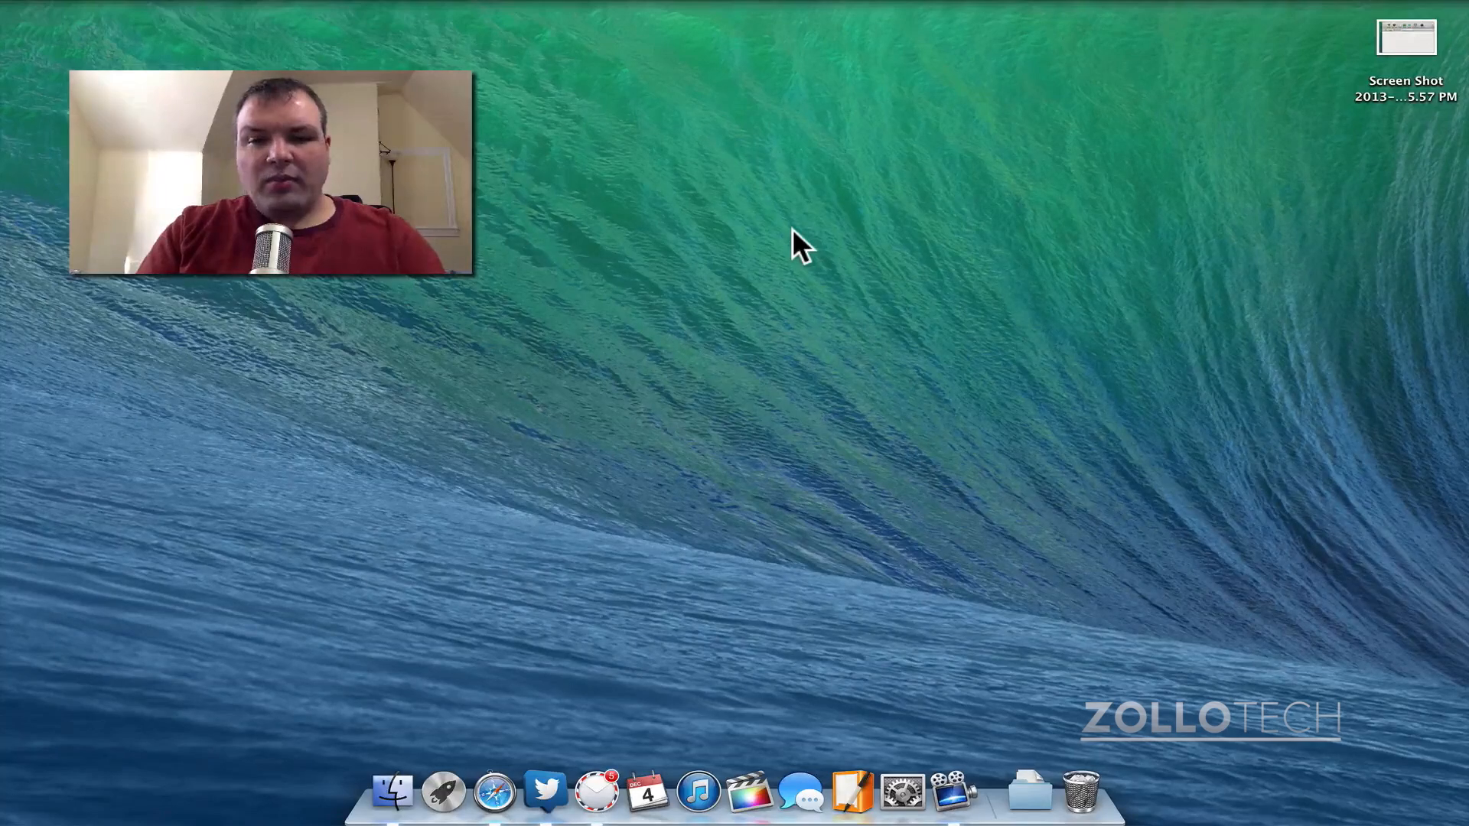
left_click(494, 791)
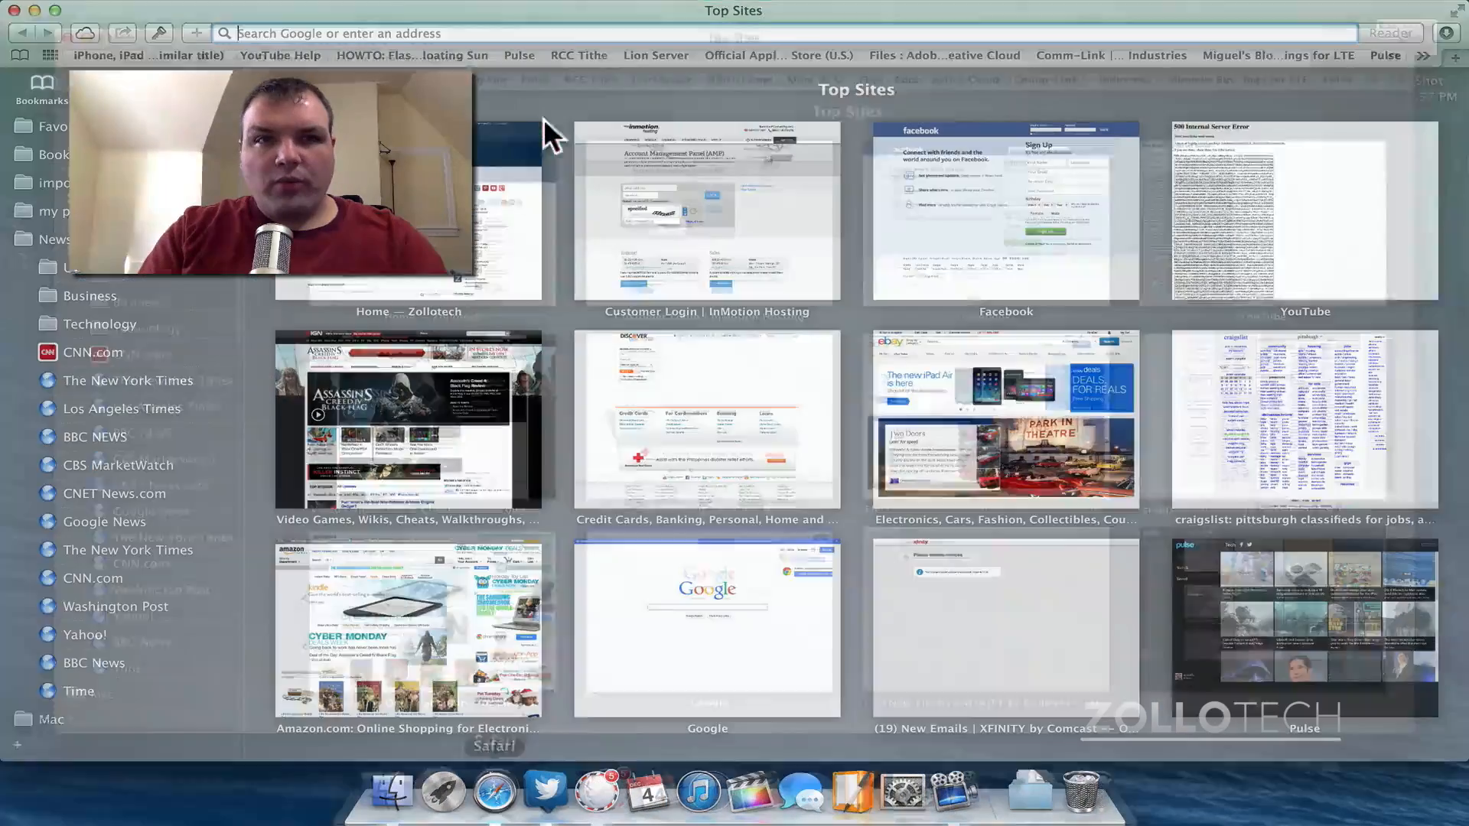
type("SIMPLcase for iPhone 5/5s Review")
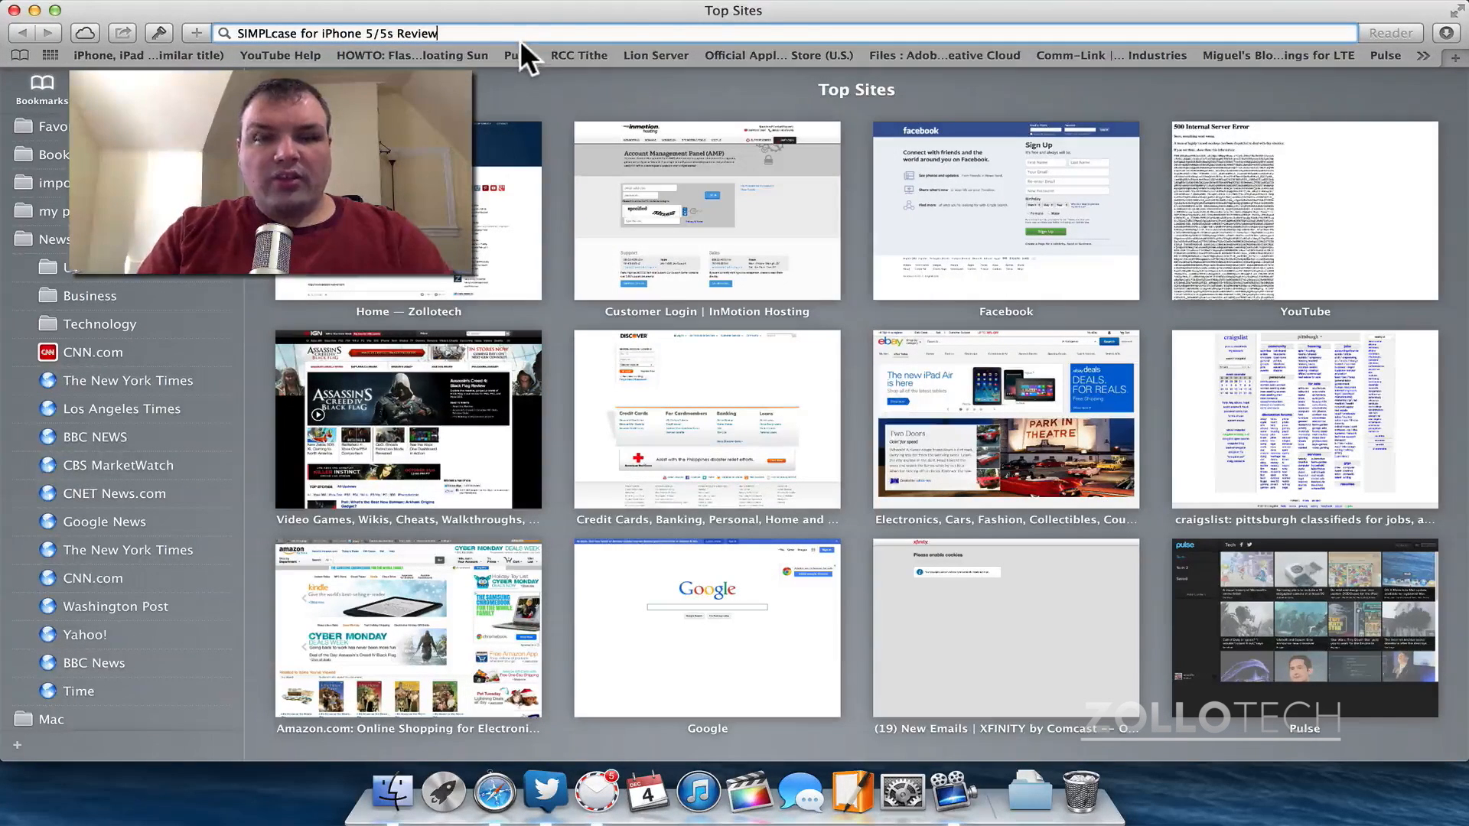
type("How To Reset Your XBOX One To Factory Default")
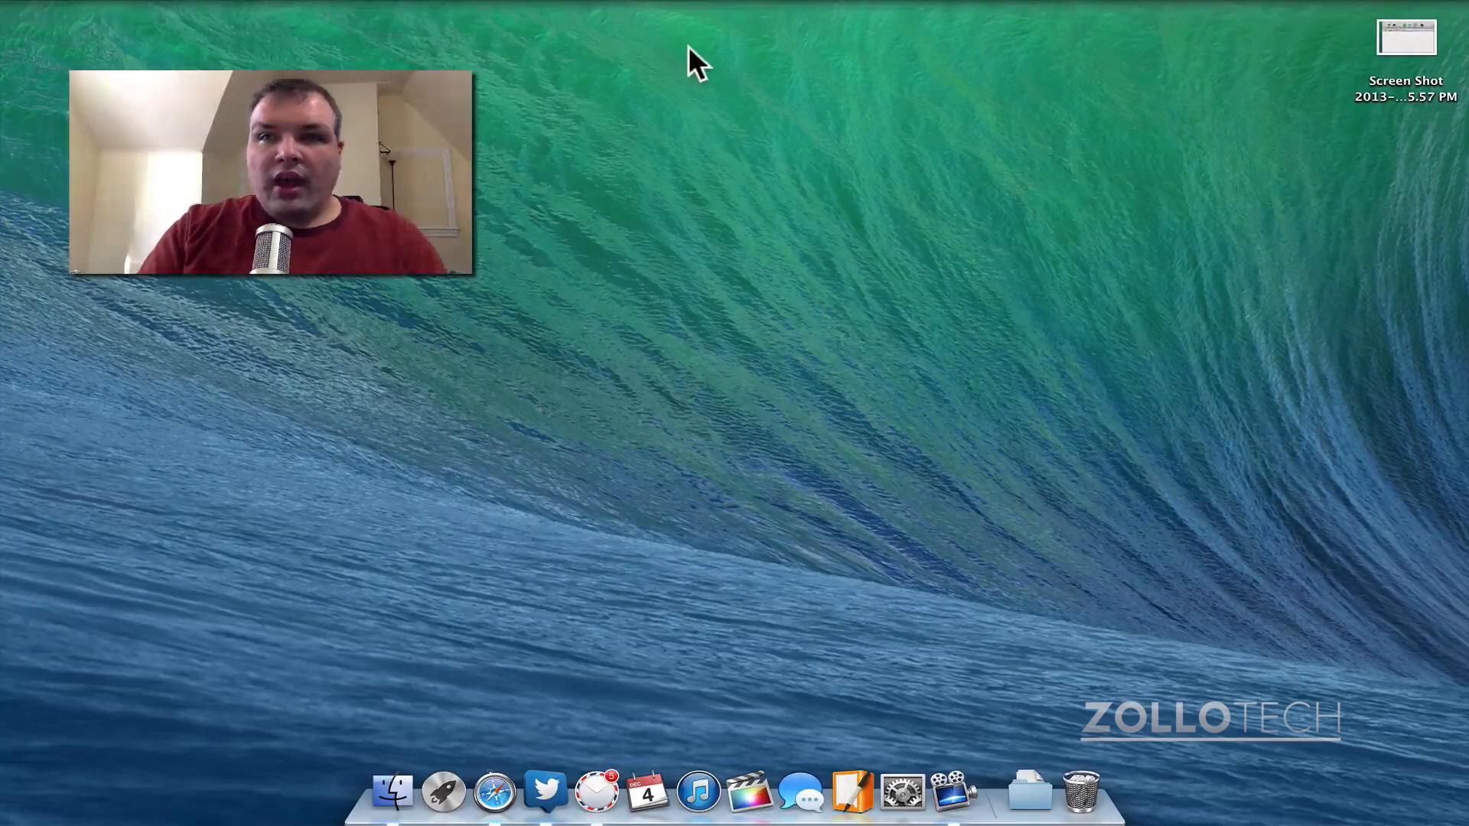
mouse_move(900, 52)
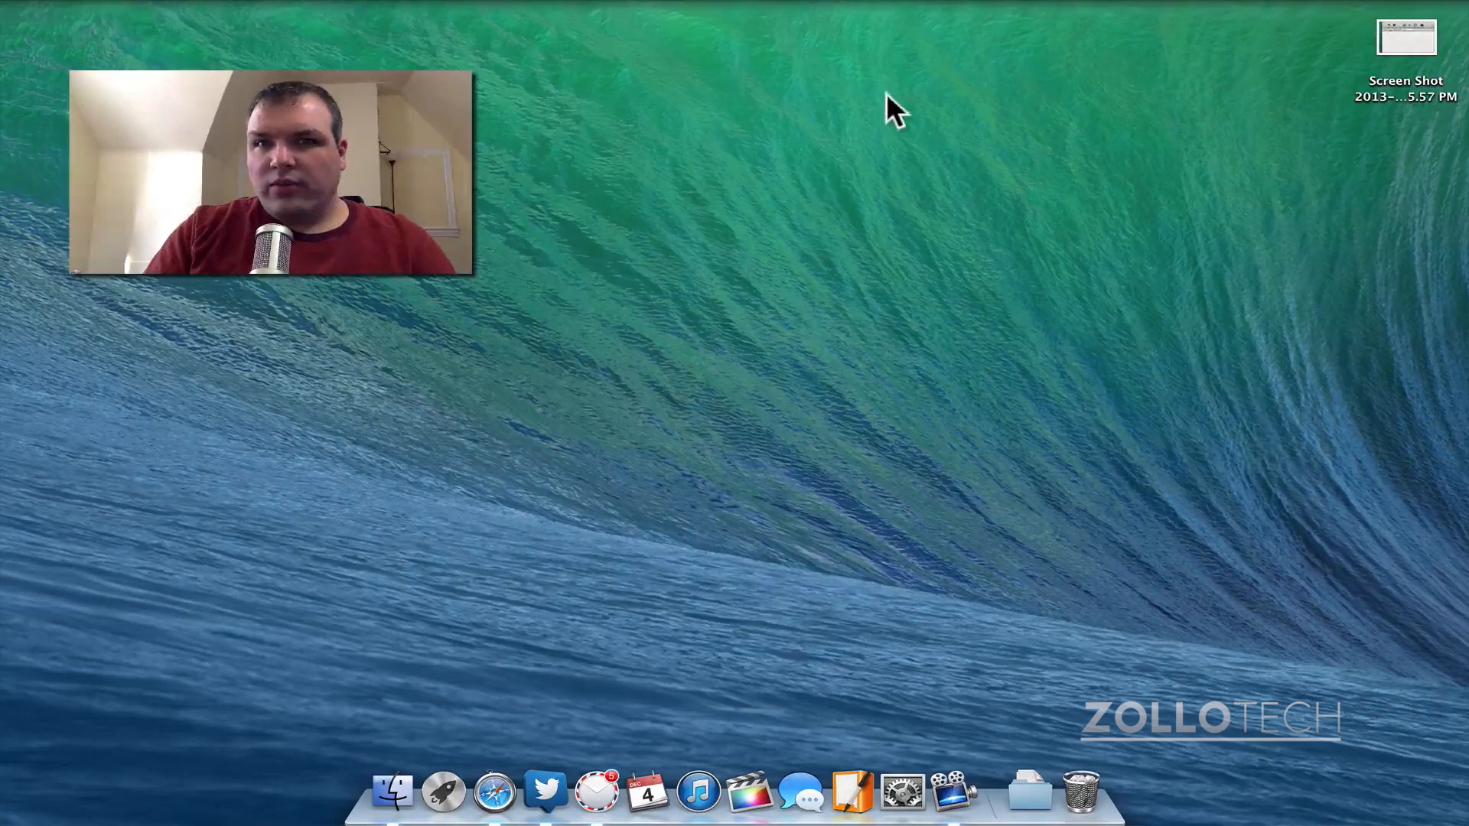
Reopen Launchpad and land on its third page with Steam, ScreenFlow, Dropbox and Firefox
left_click(443, 791)
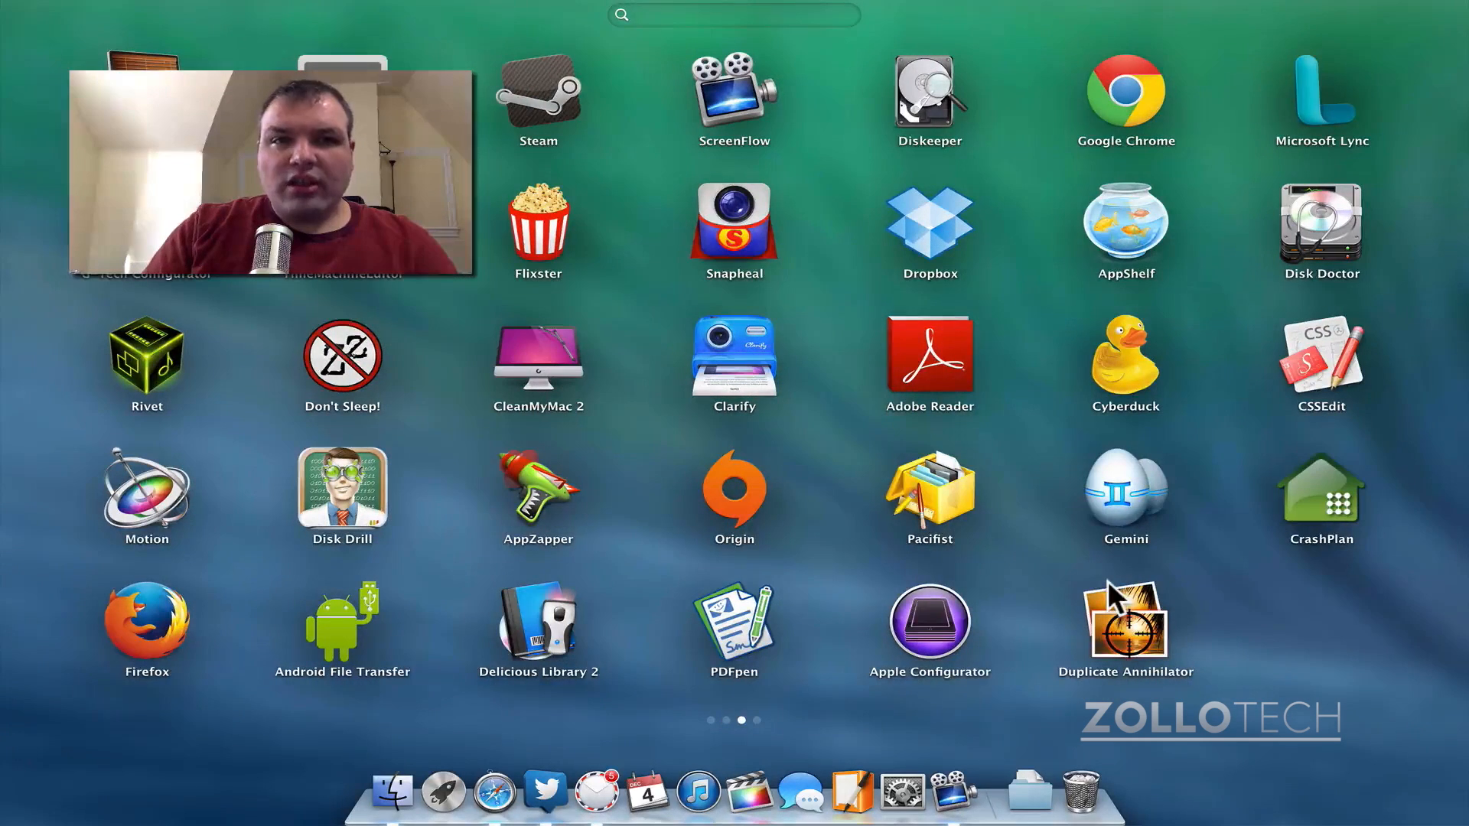
mouse_move(850, 364)
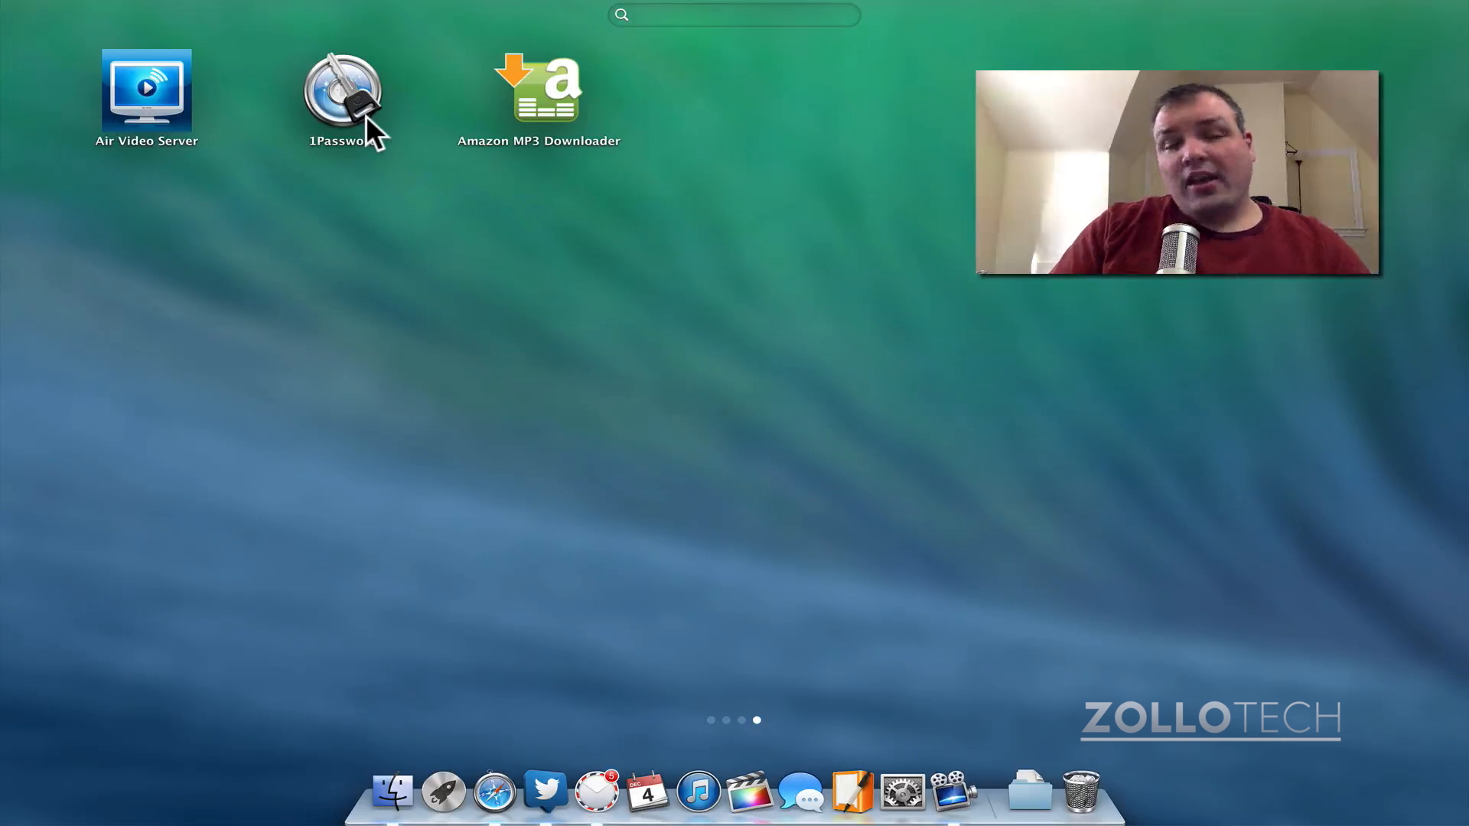
mouse_move(557, 416)
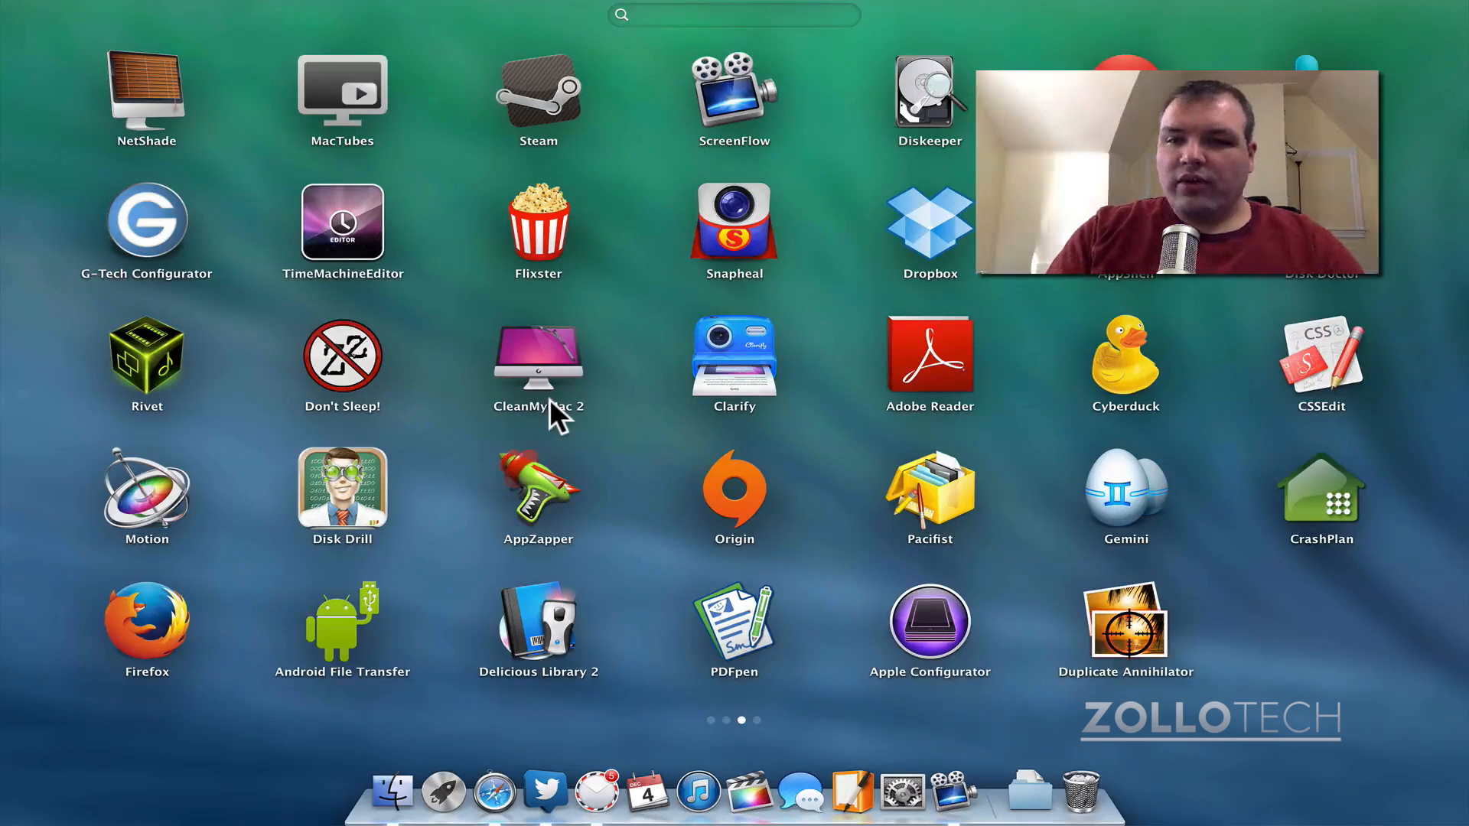
mouse_move(1329, 693)
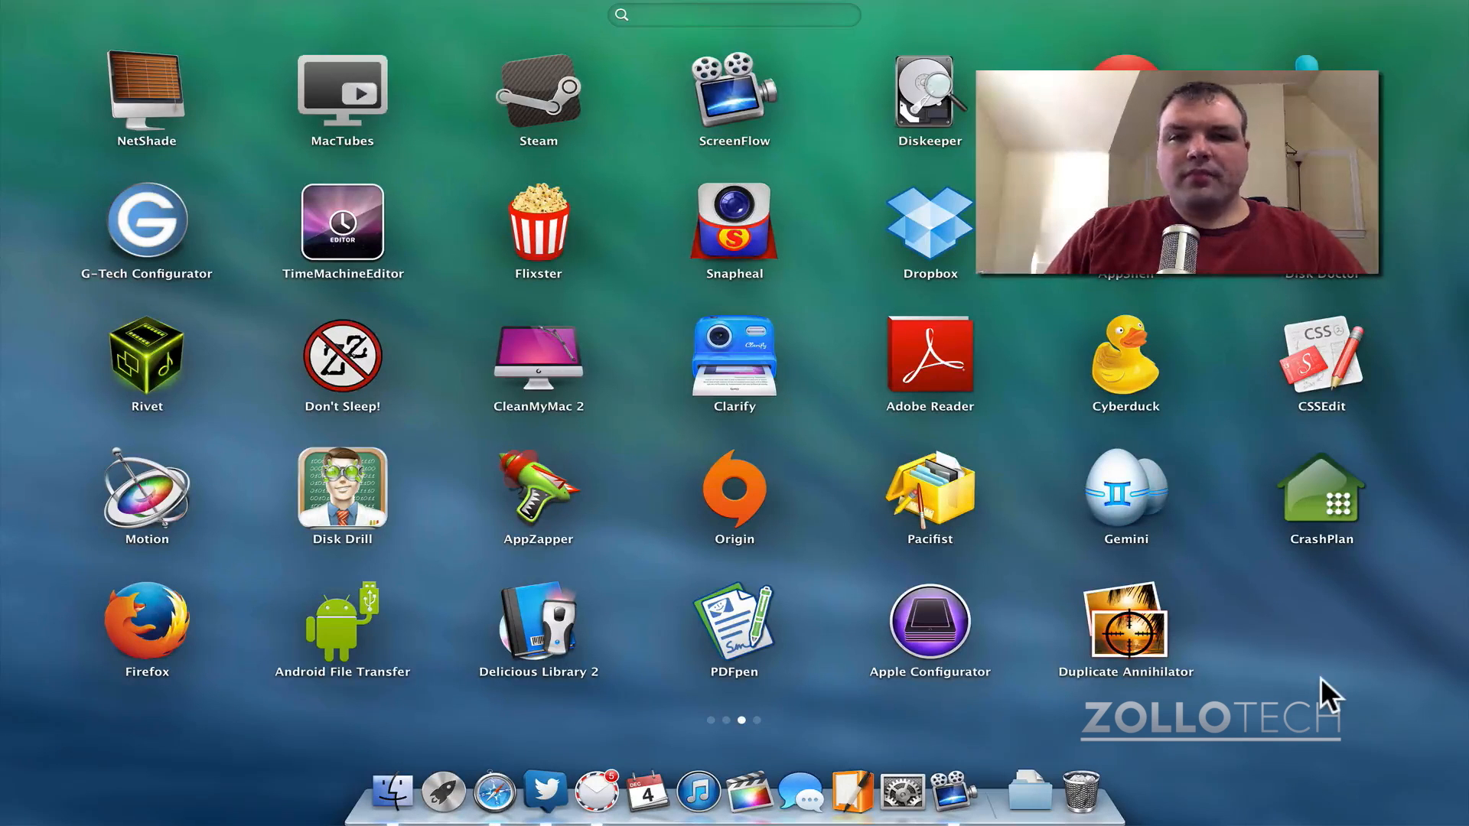
mouse_move(1357, 582)
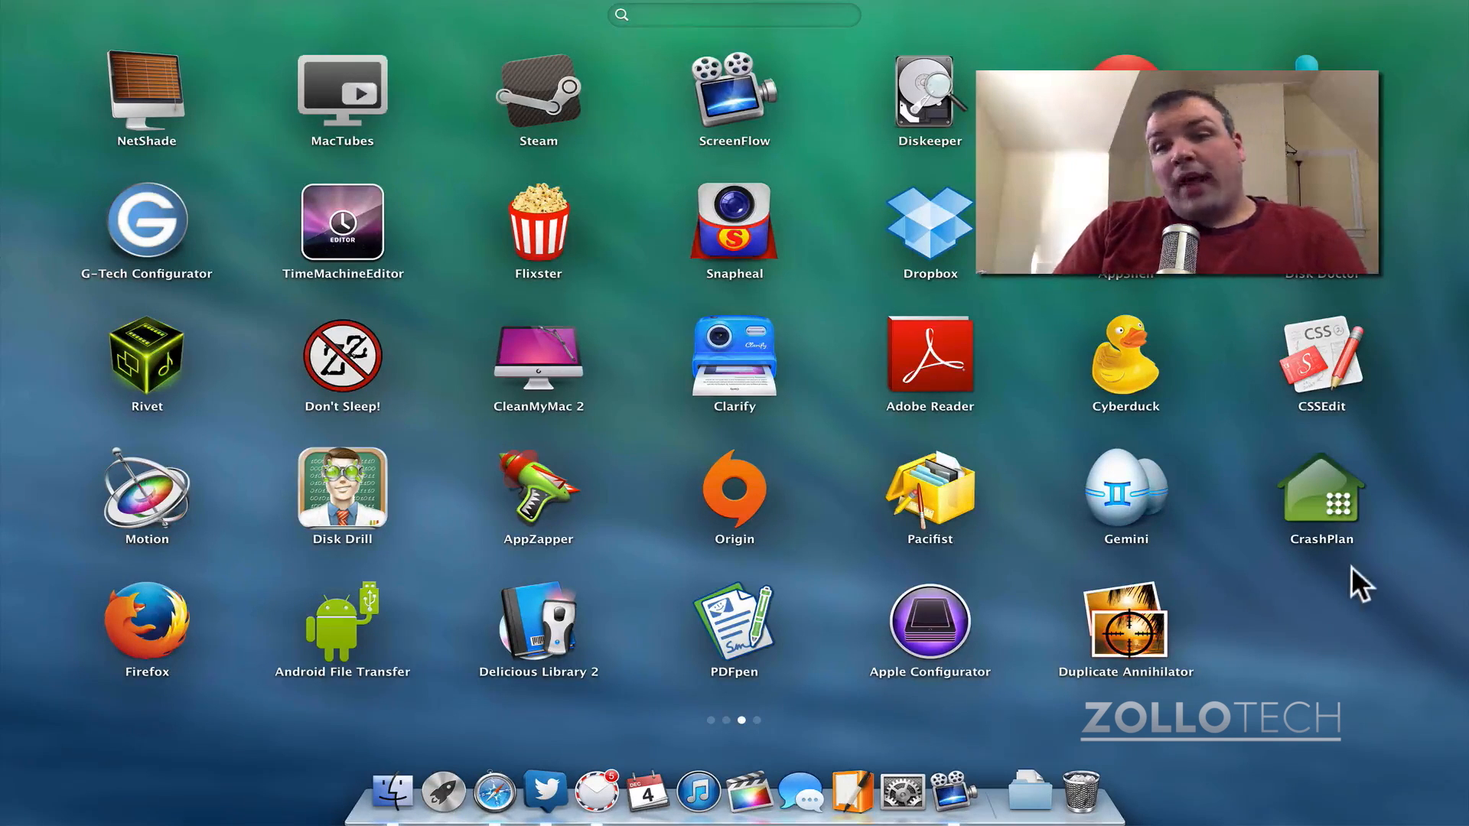